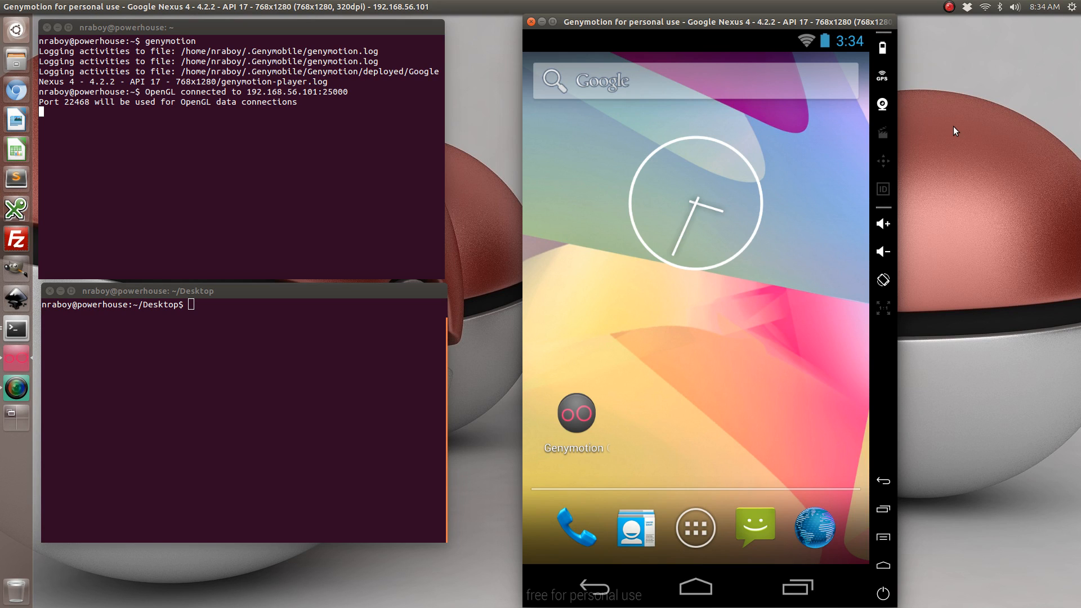
pyautogui.moveTo(772, 130)
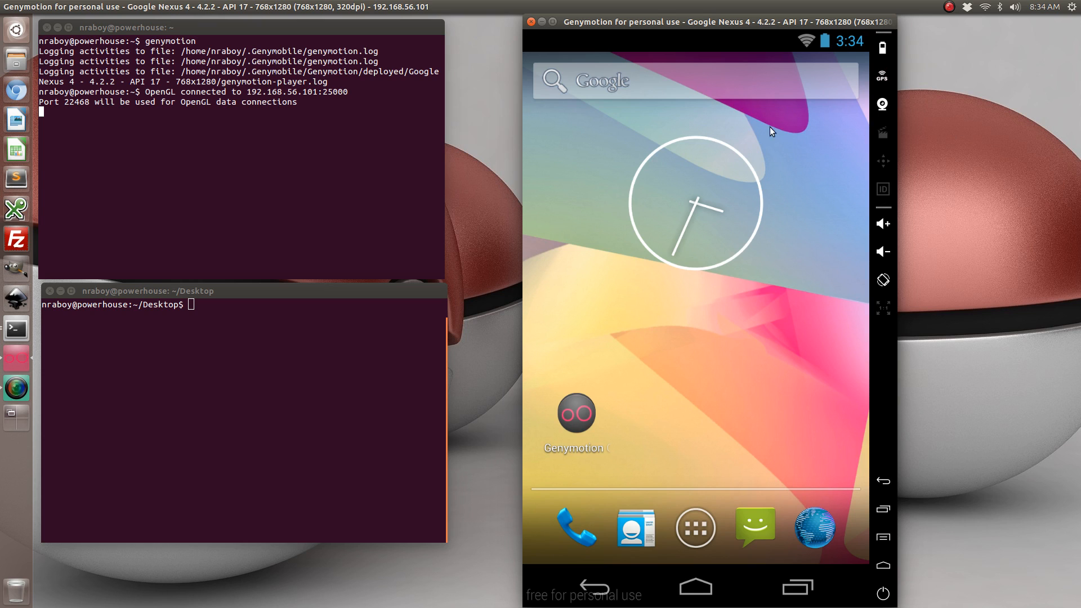
pyautogui.moveTo(509, 241)
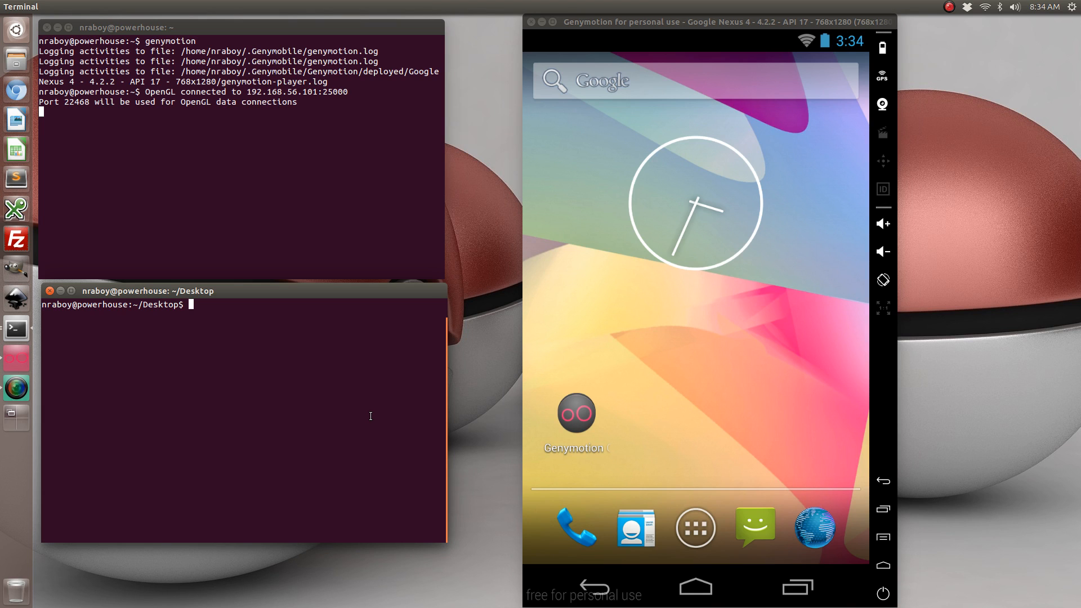
# Step: Compose android create project with target 14, name ExampleProject and path ./ExampleProject
pyautogui.write('android create project')
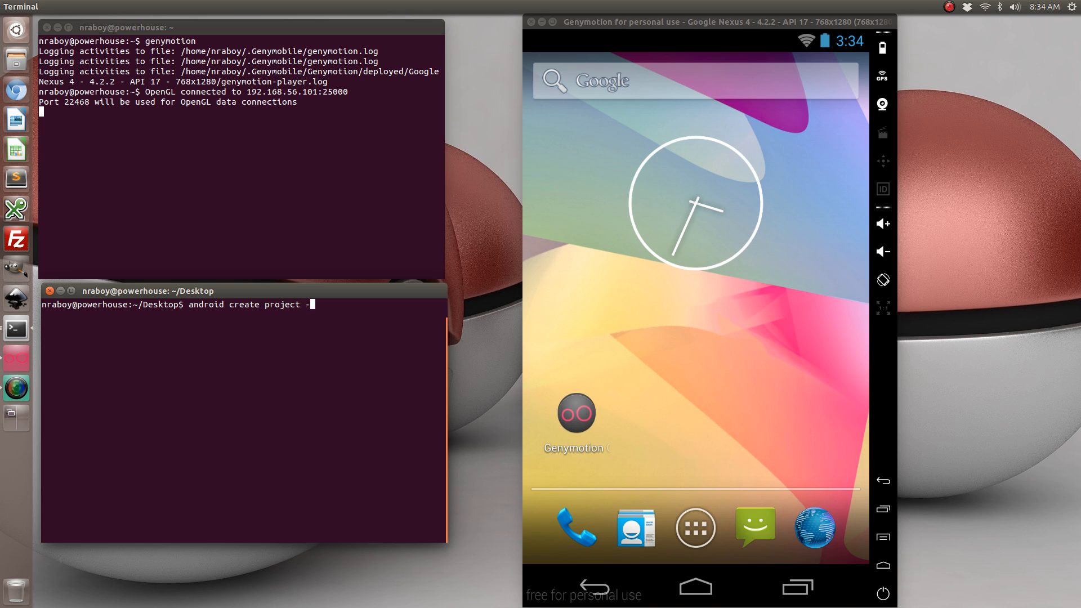
pyautogui.write('-target 14')
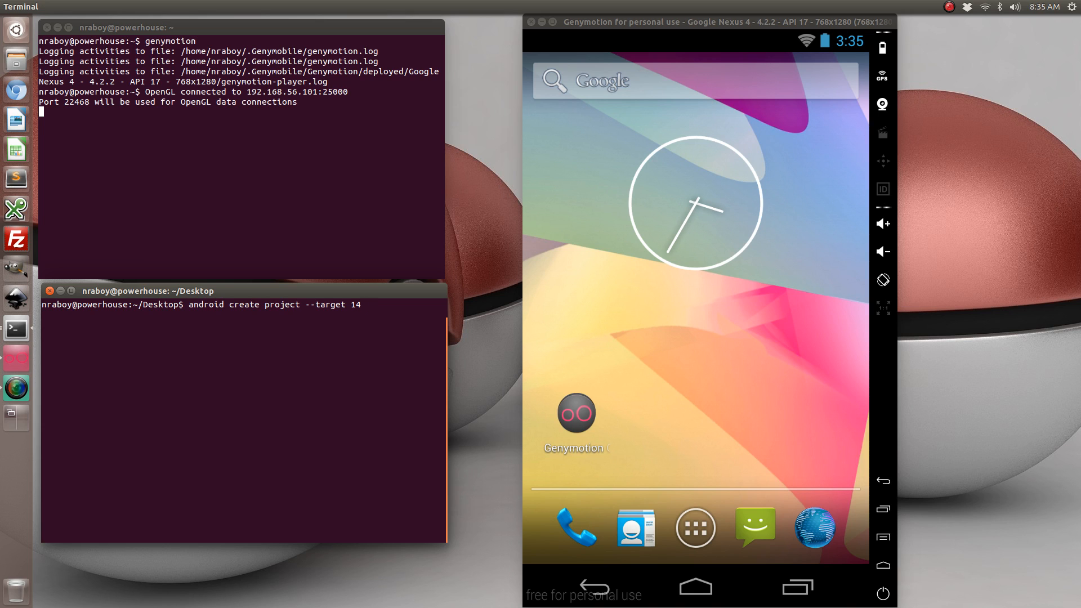
pyautogui.write('-')
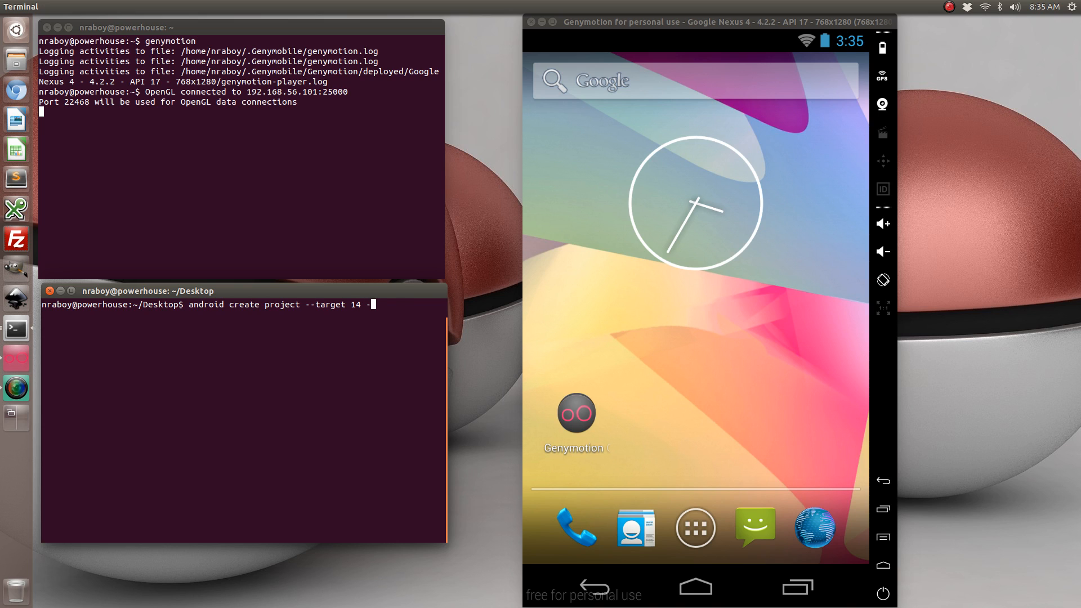
pyautogui.write('--name Examp')
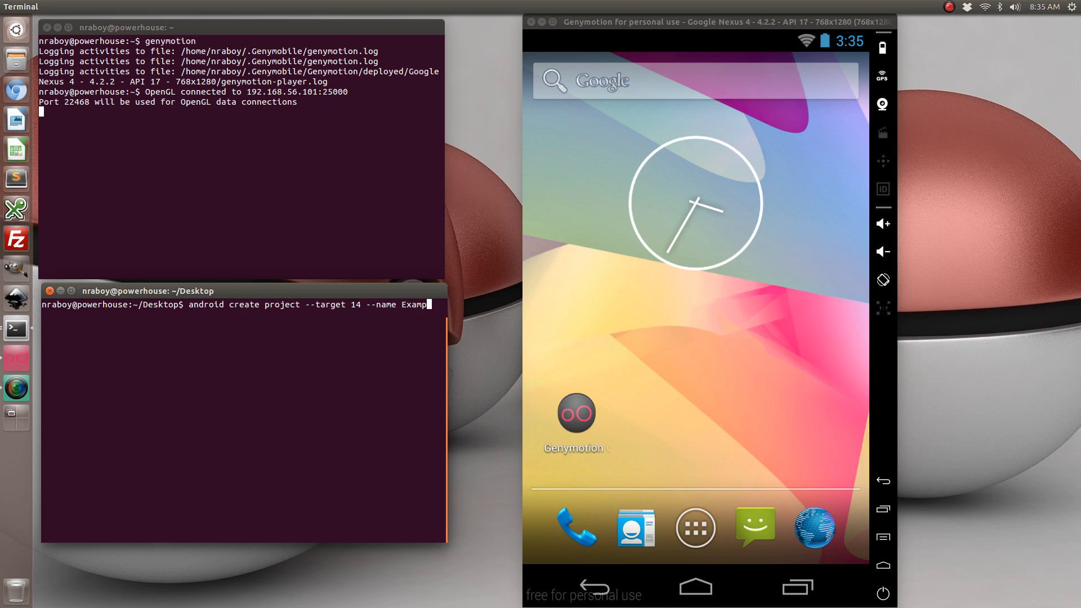
pyautogui.write('leProject')
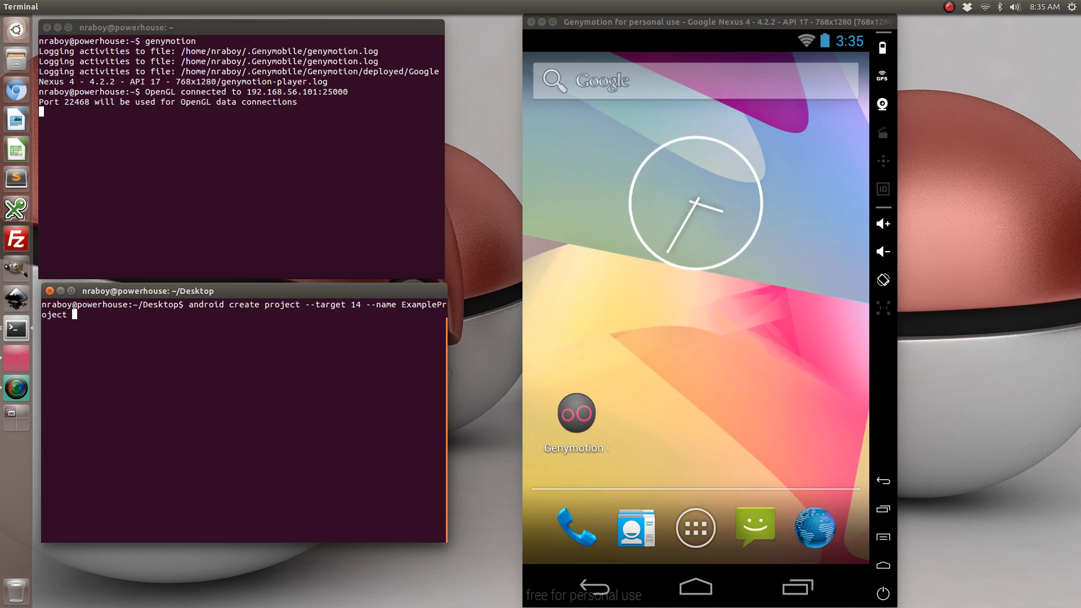
pyautogui.write('--path')
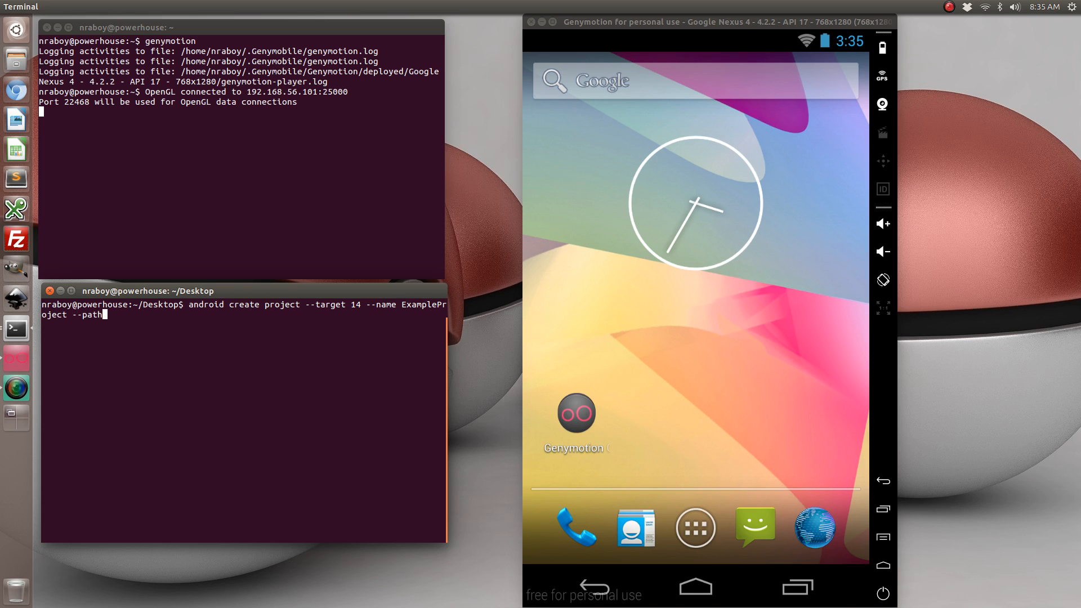
pyautogui.write('./')
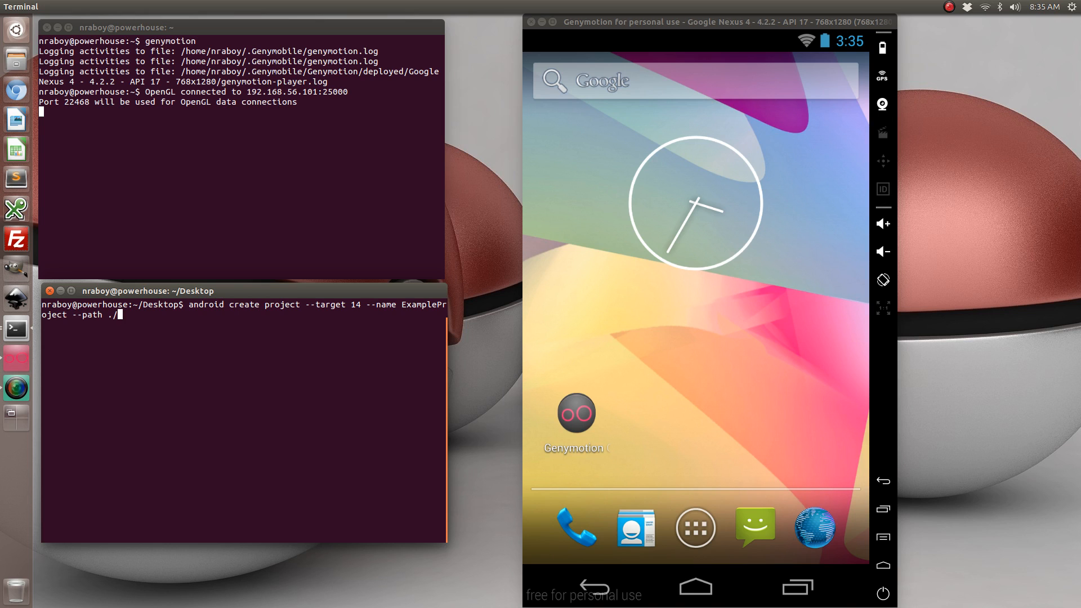
pyautogui.write('E')
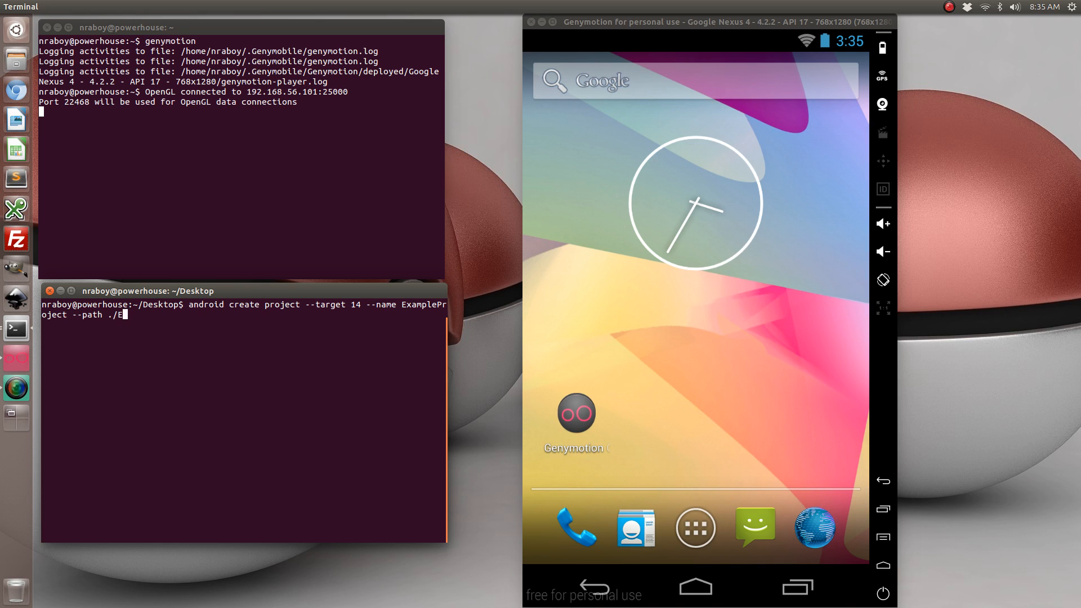
pyautogui.write('xampleProject')
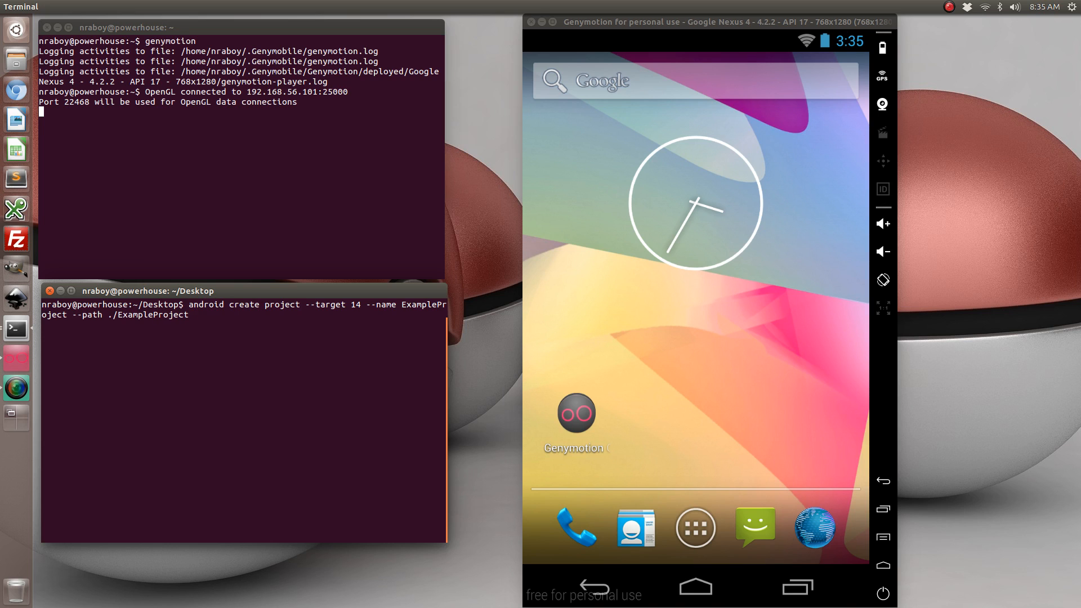
# Step: Add activity ExampleActivity and package com.nraboy.exampleproject, then run the command
pyautogui.write('--act')
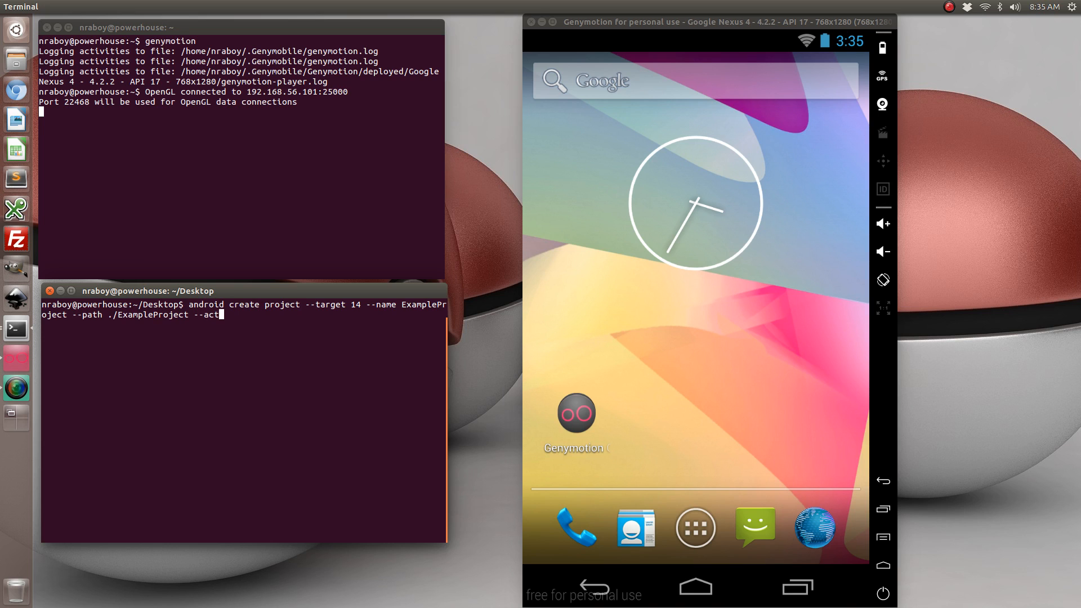
pyautogui.write('ivity ExampleActiv')
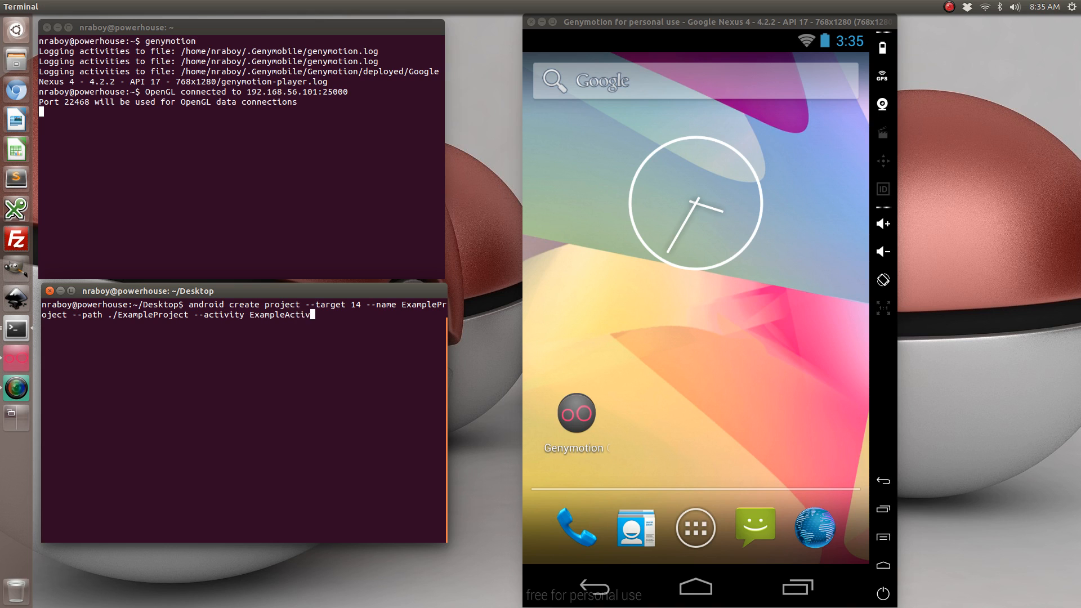
pyautogui.write('ty')
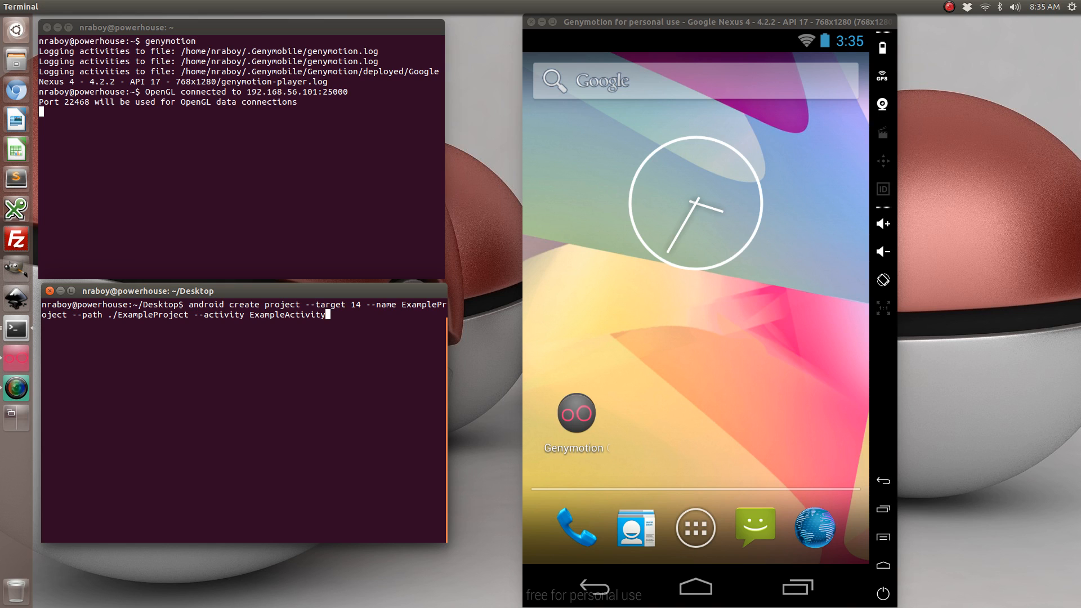
pyautogui.write('--p')
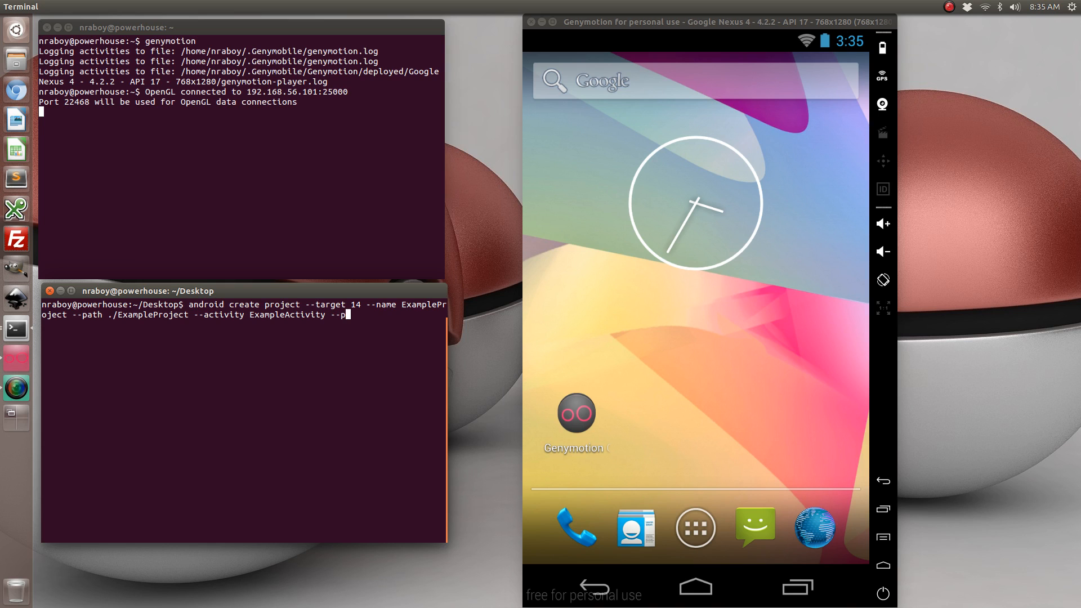
pyautogui.write('ackage co')
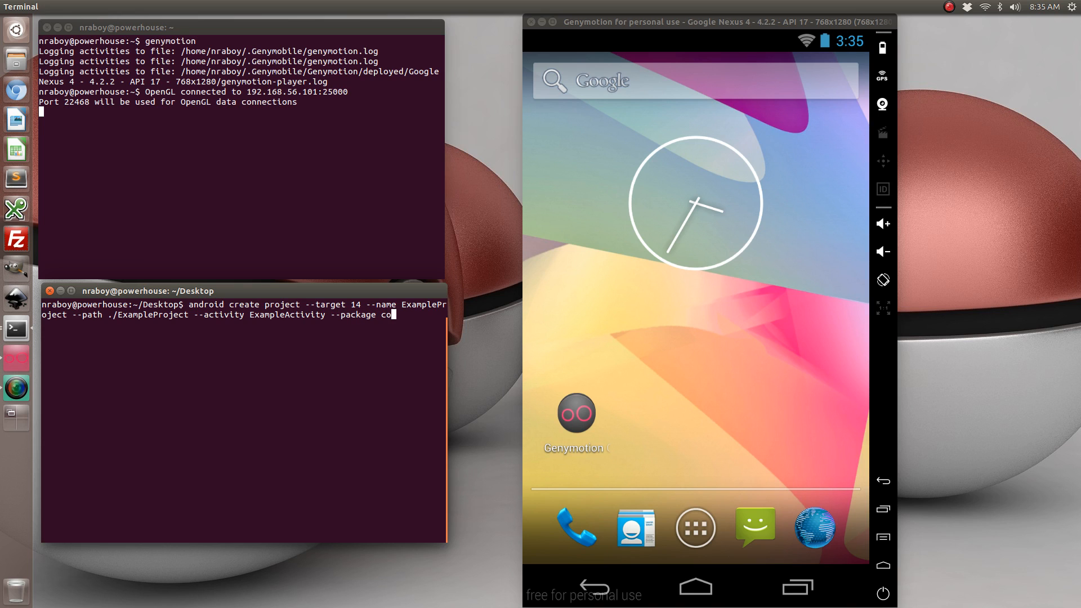
pyautogui.write('.nraboy')
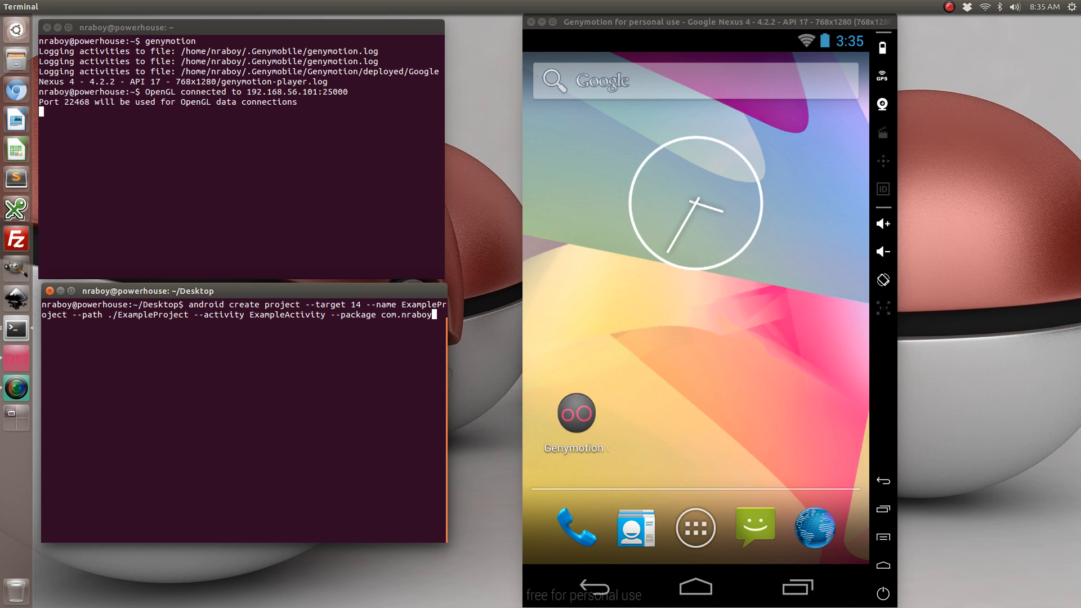
pyautogui.write('e')
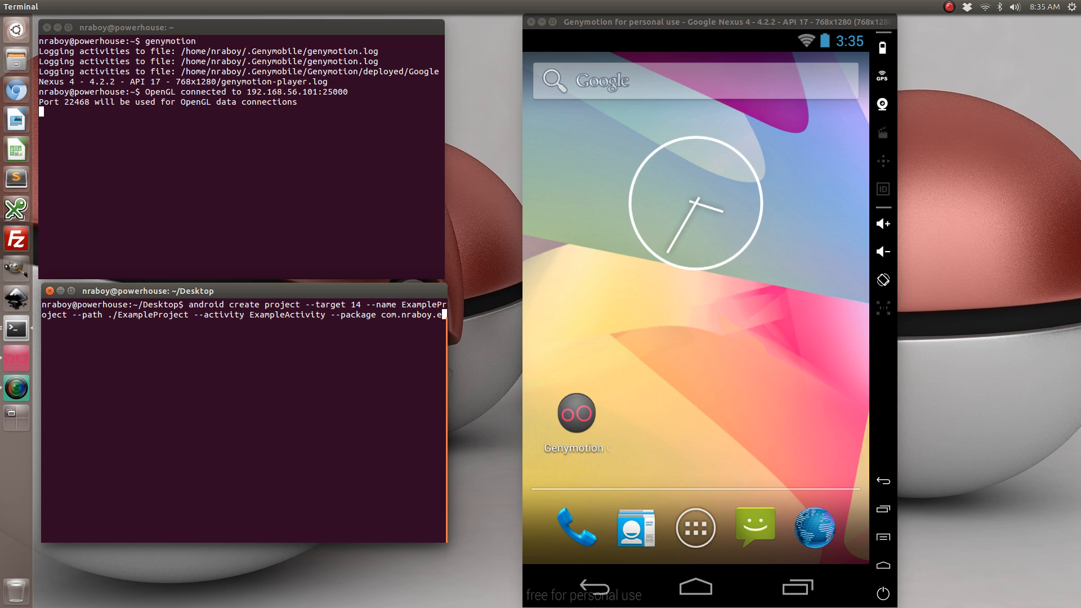
pyautogui.write('xampleproject')
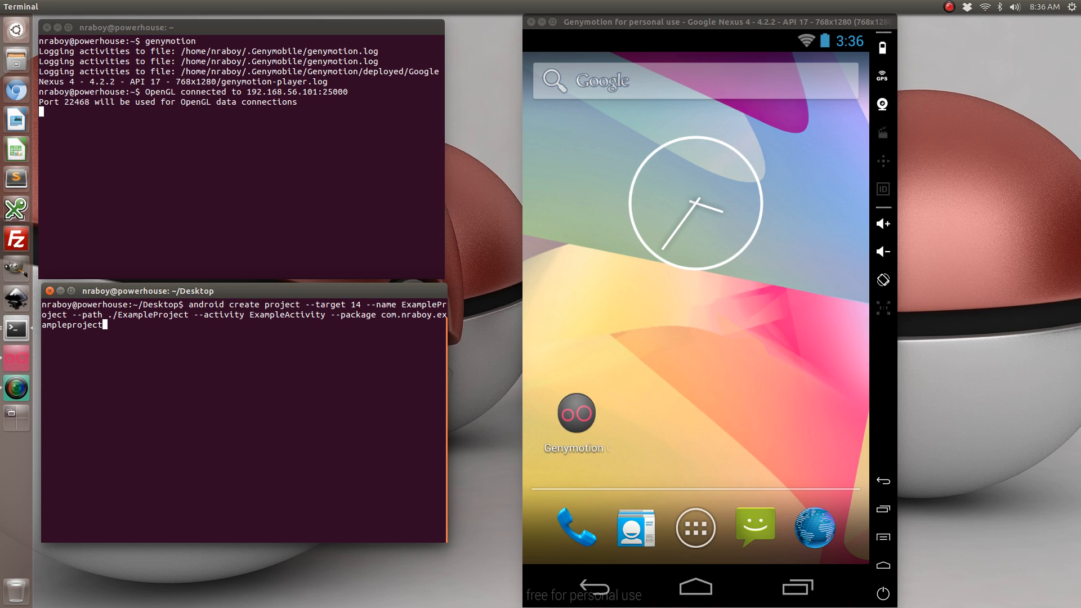
pyautogui.press('Return')
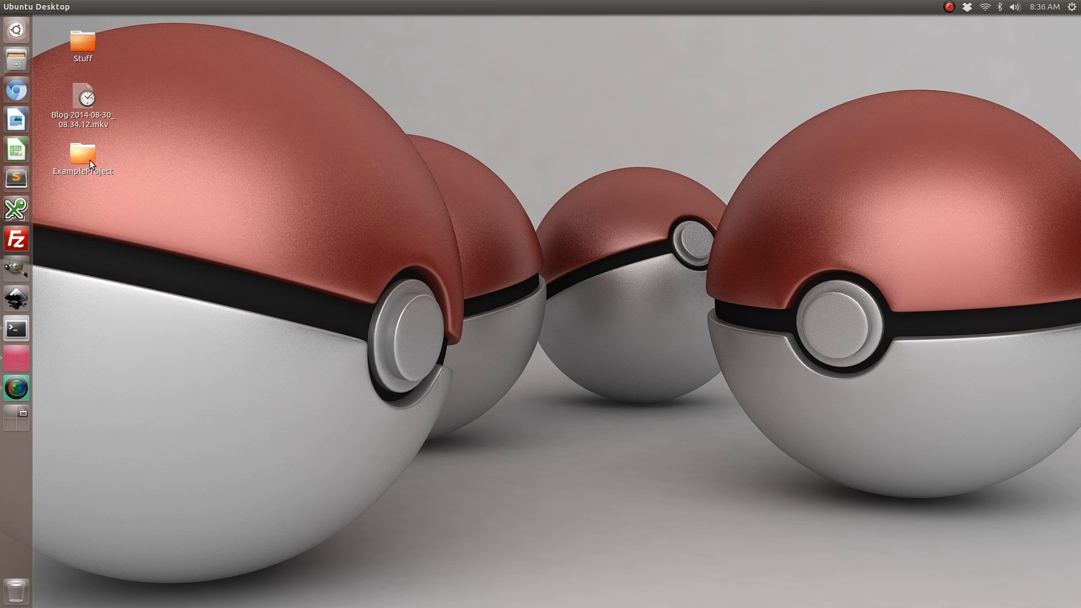
# Step: Check the new ExampleProject folder on the Desktop by opening it
pyautogui.doubleClick(81, 155)
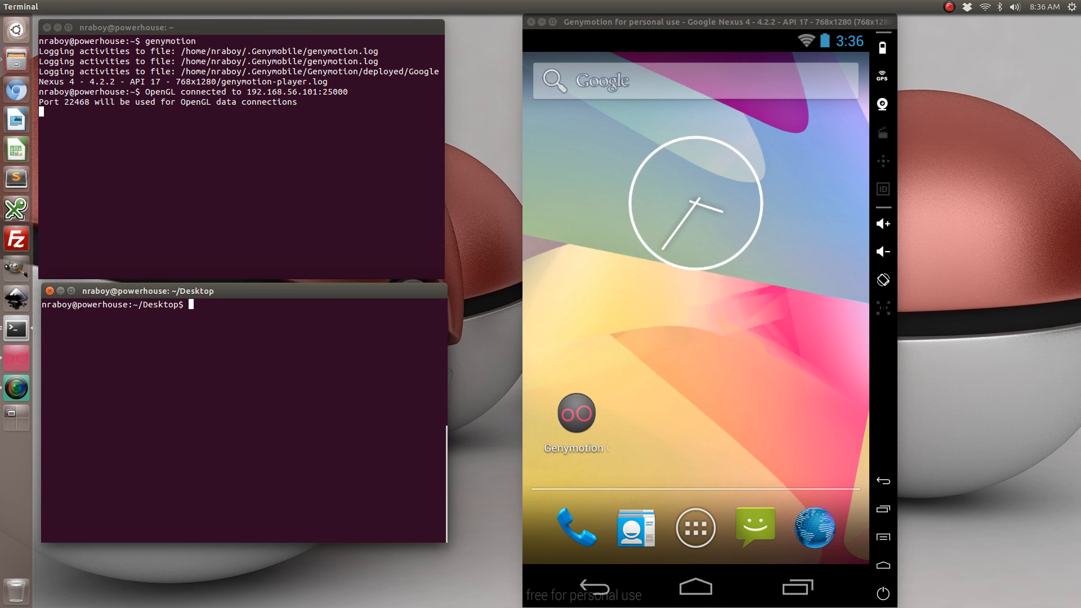
# Step: Move into ExampleProject and run ant debug to a successful build
pyautogui.write('cd ExampleProject/')
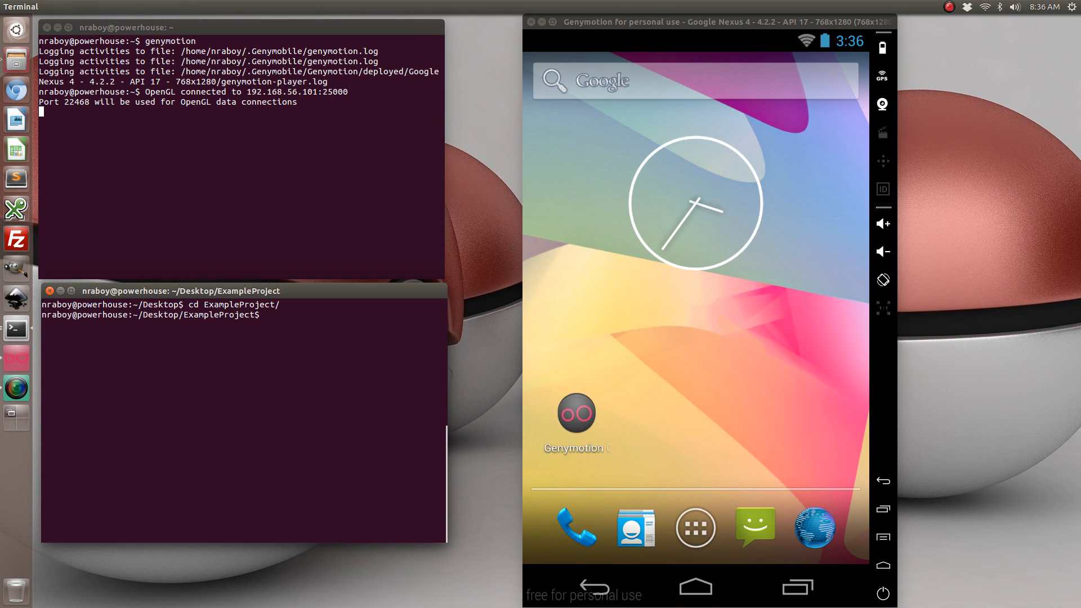
pyautogui.write('ant de')
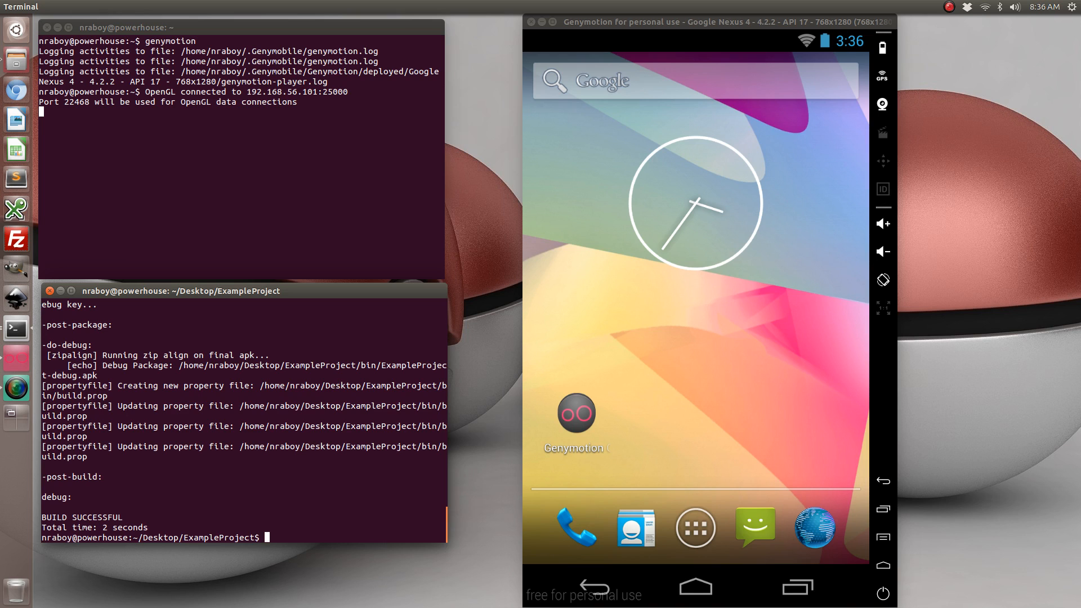
# Step: Install bin/ExampleProject-debug.apk on the emulator with adb install -r
pyautogui.write('adb')
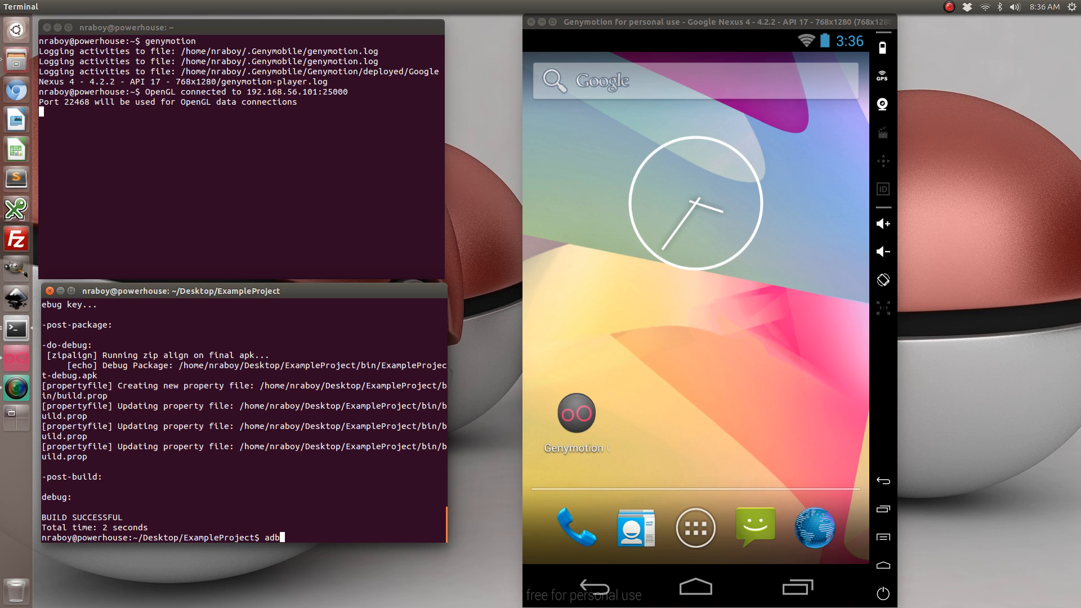
pyautogui.write('install -r')
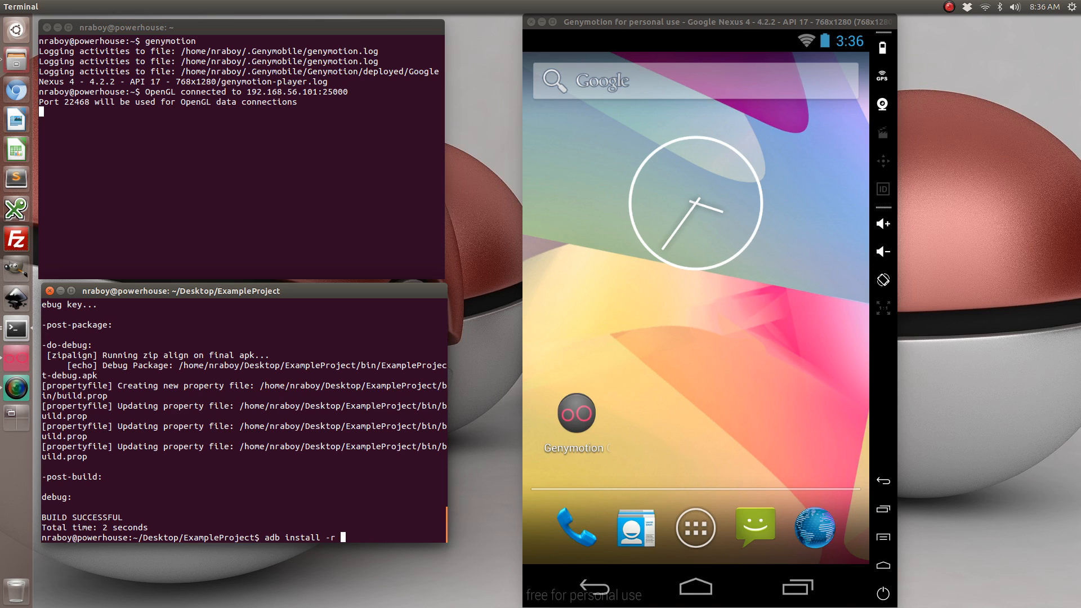
pyautogui.write('bin/')
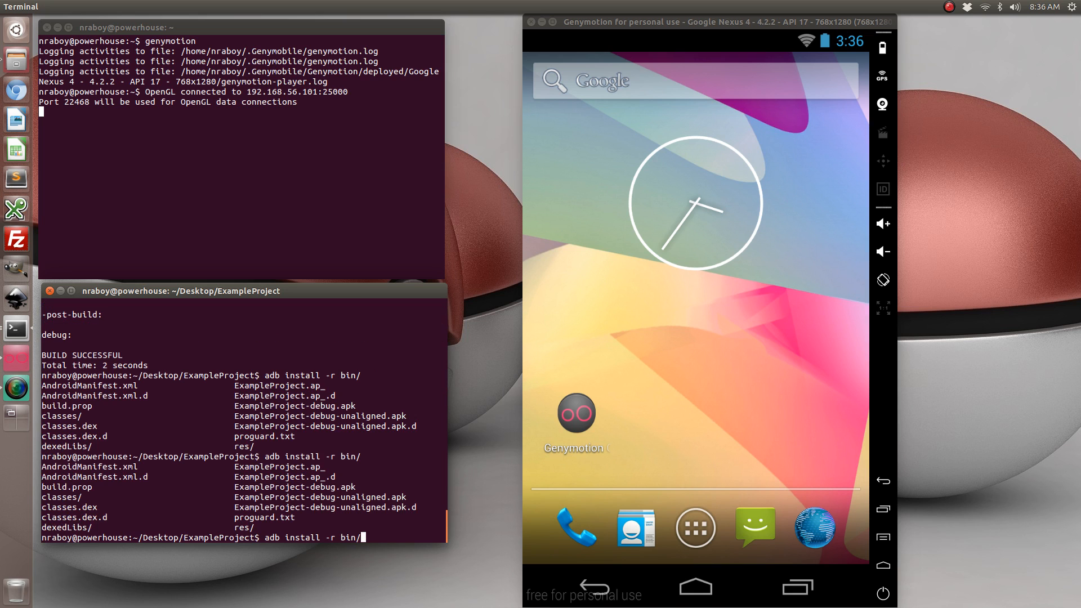
pyautogui.write('ExampleProject.')
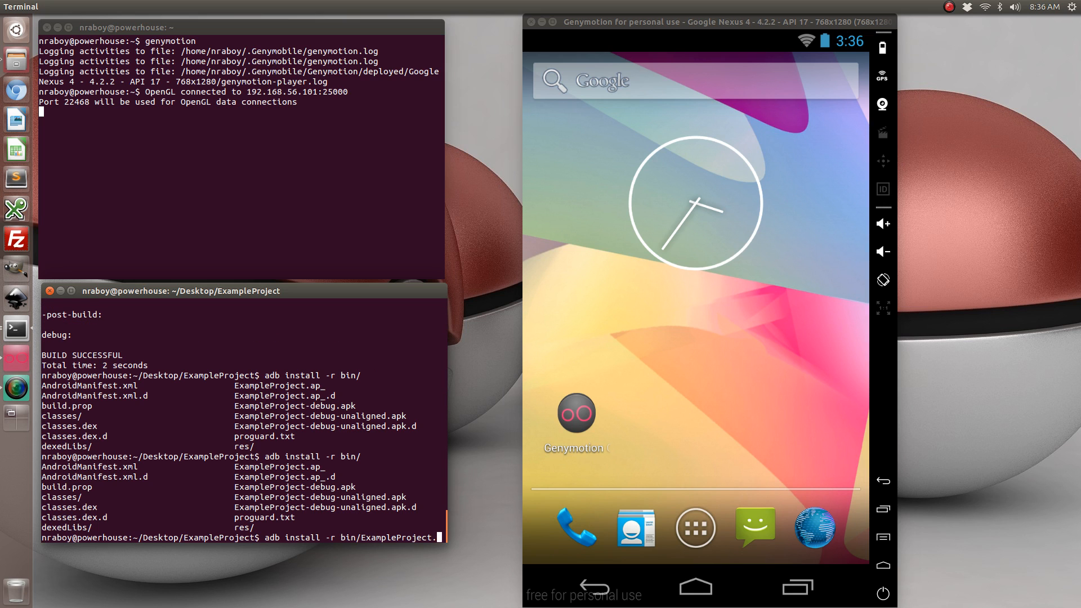
pyautogui.press('Return')
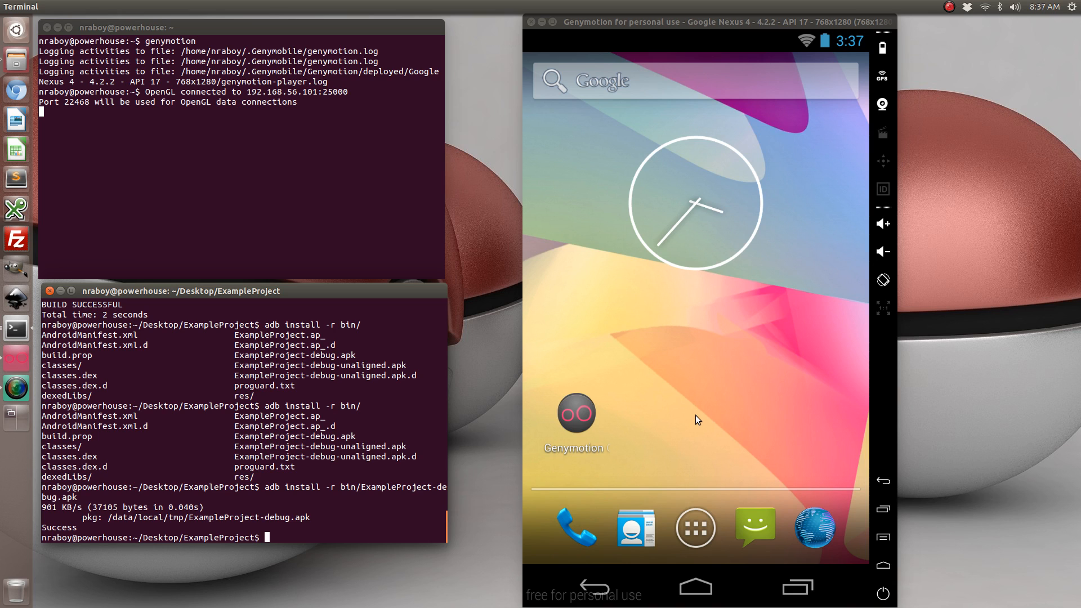
pyautogui.moveTo(707, 432)
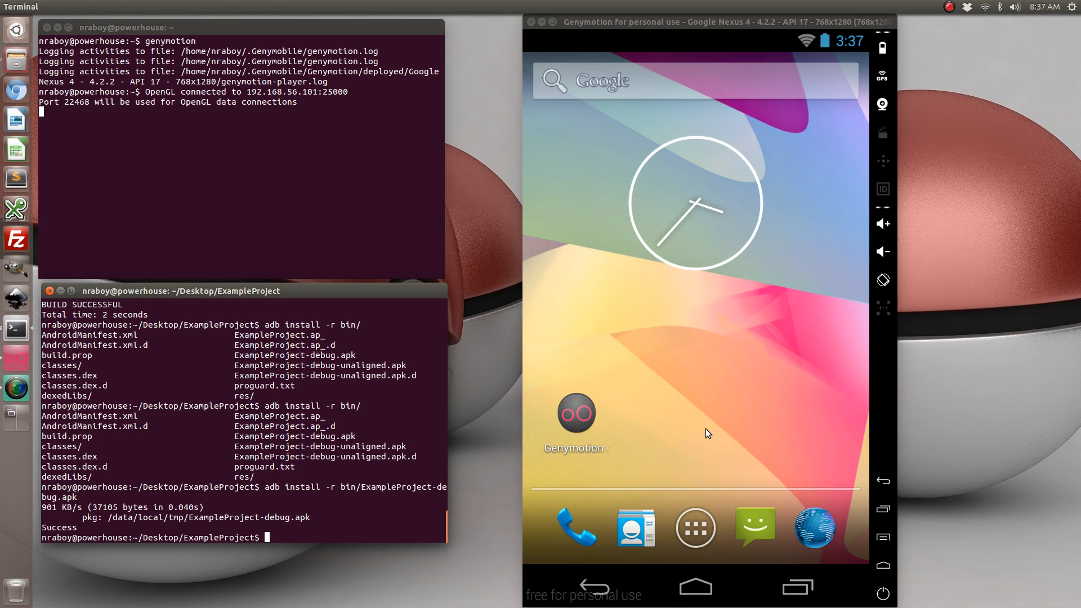
pyautogui.moveTo(622, 260)
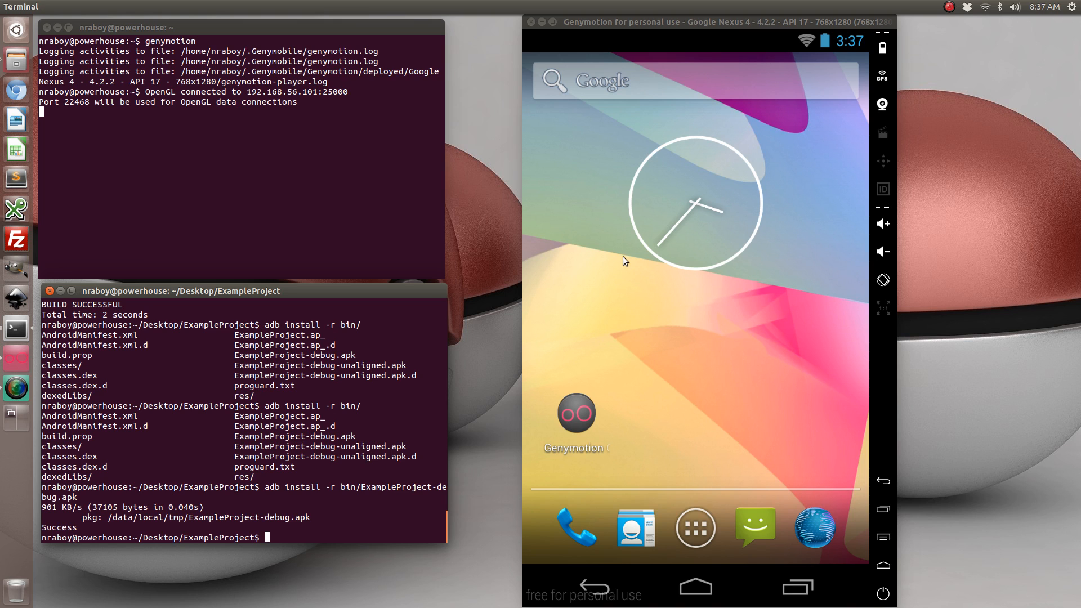
pyautogui.moveTo(702, 531)
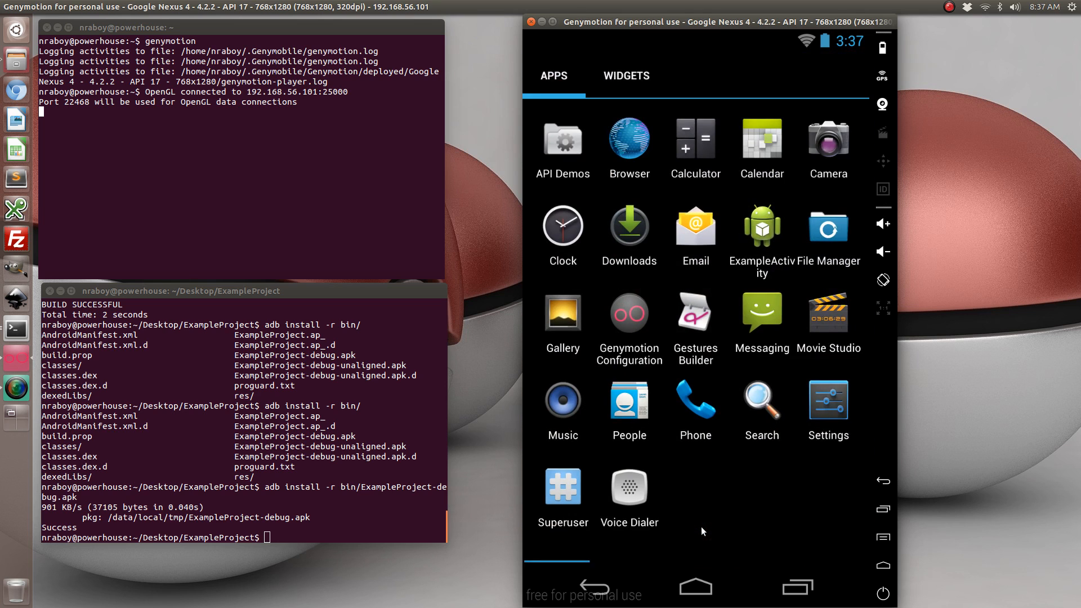
pyautogui.moveTo(770, 250)
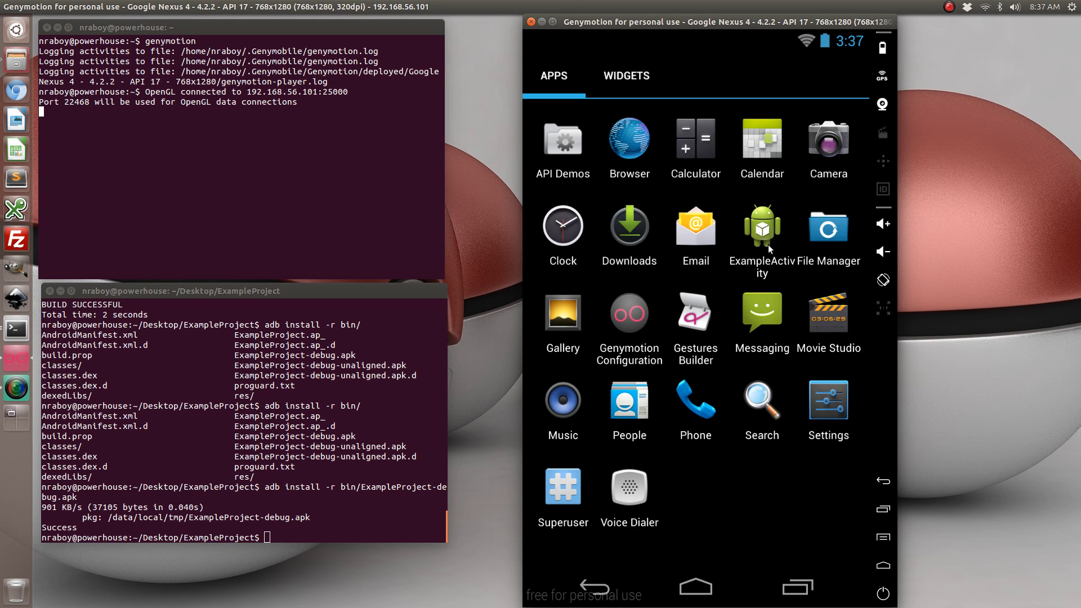
pyautogui.moveTo(763, 228)
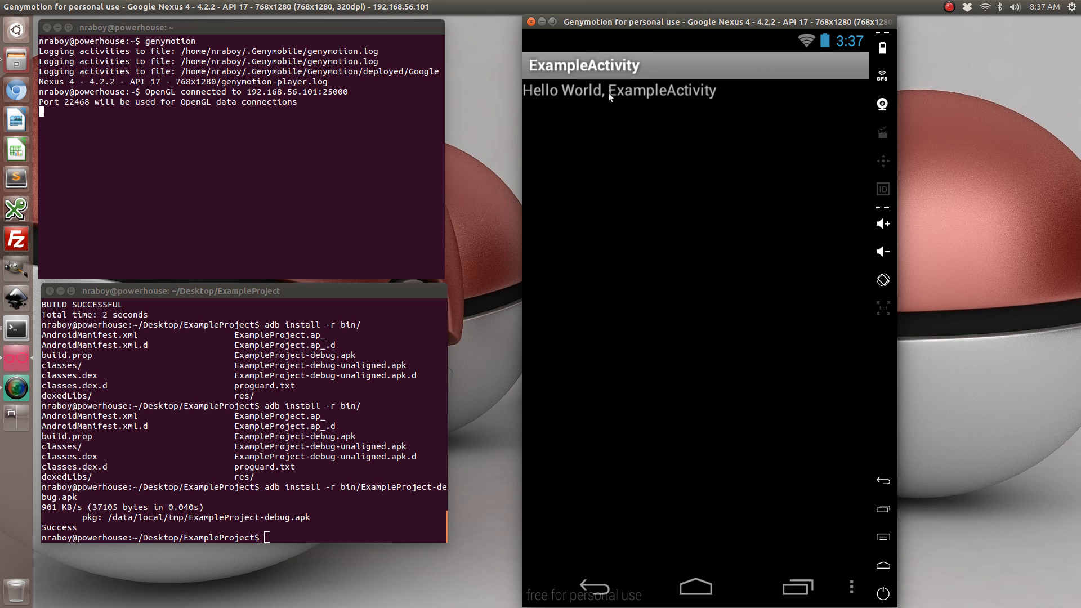
pyautogui.moveTo(698, 596)
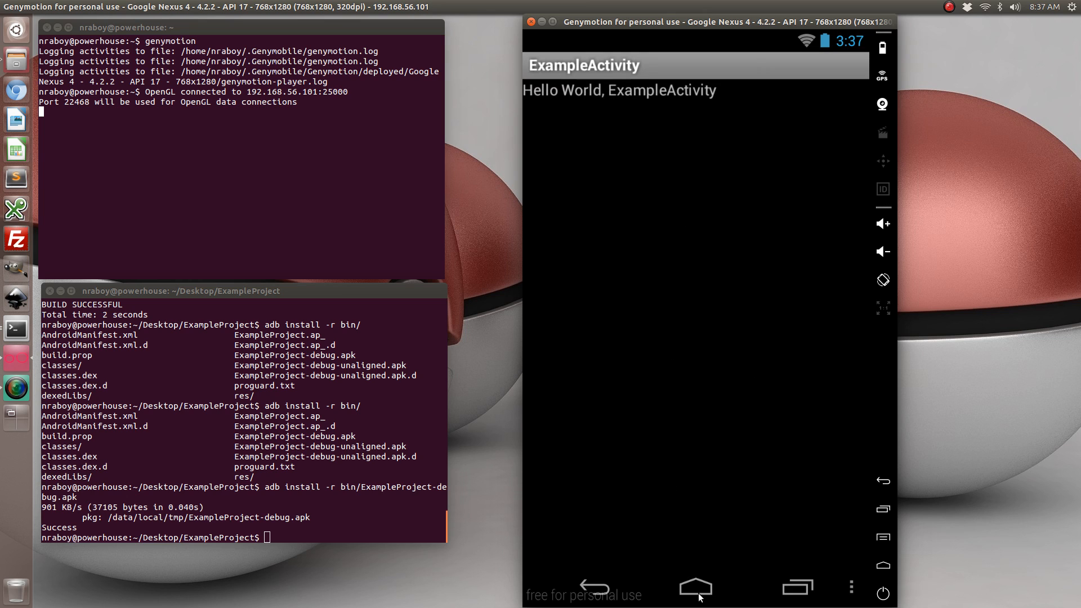
# Step: Return the emulator to its home screen and clear the project terminal
pyautogui.click(695, 588)
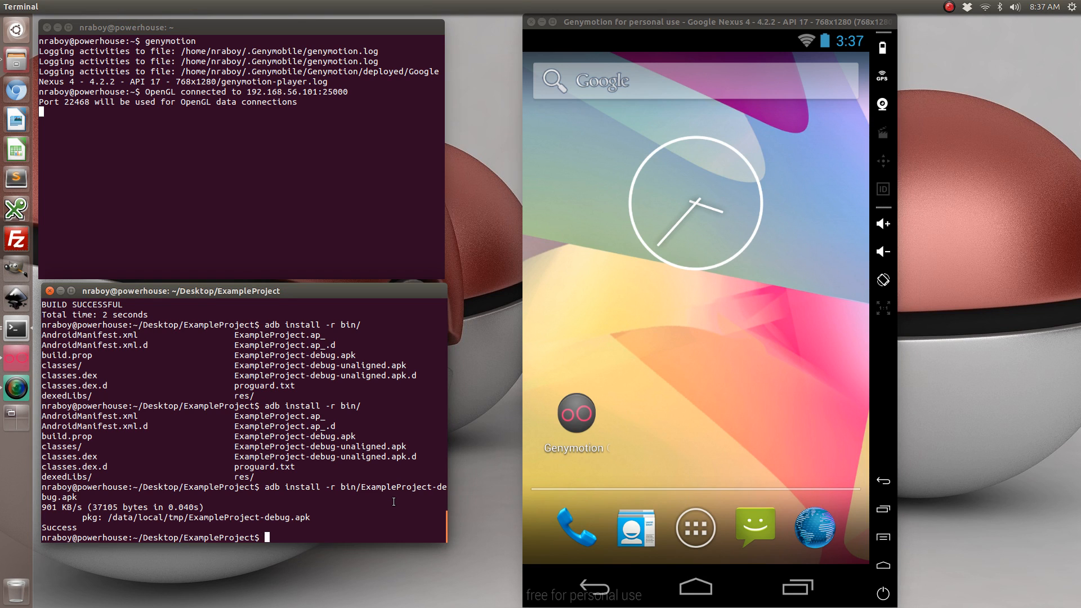
pyautogui.write('clear')
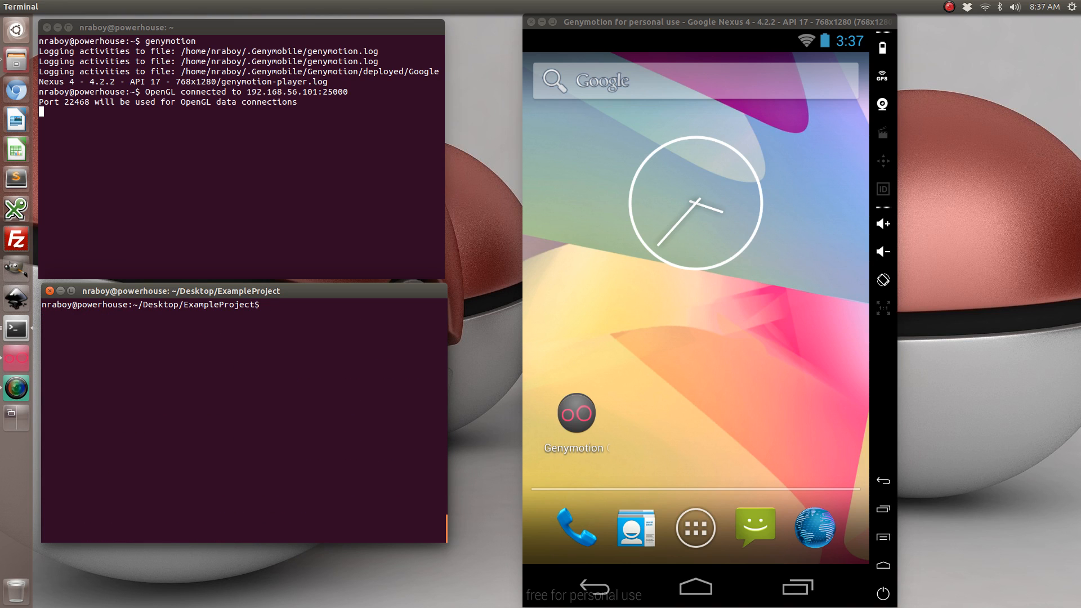
# Step: Compose keytool -genkey -v for example.keystore with keyalg RSA and keysize 2048
pyautogui.write('keytool')
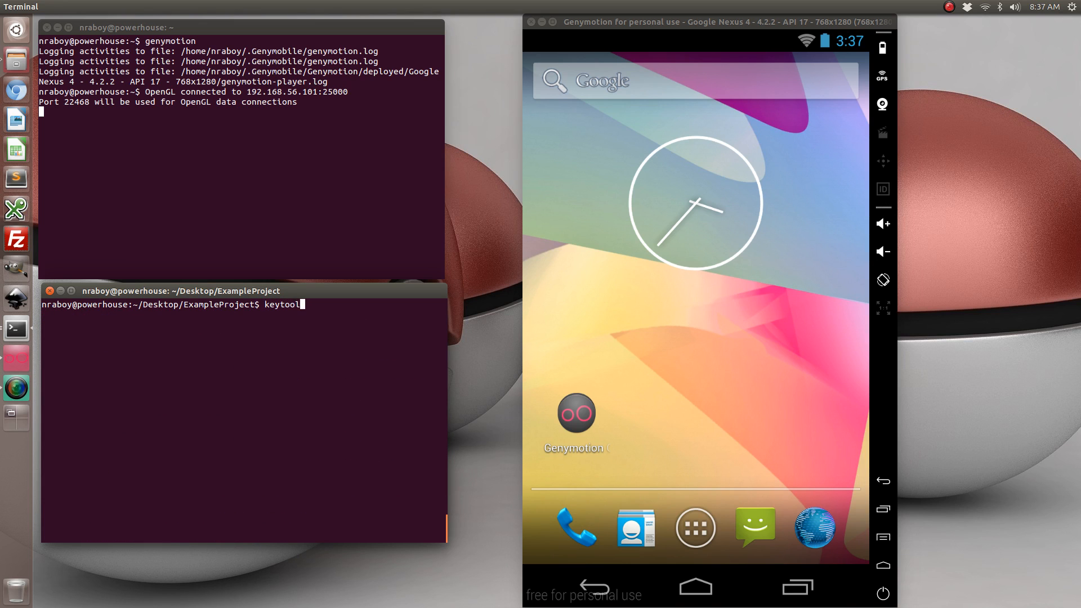
pyautogui.write('-gen')
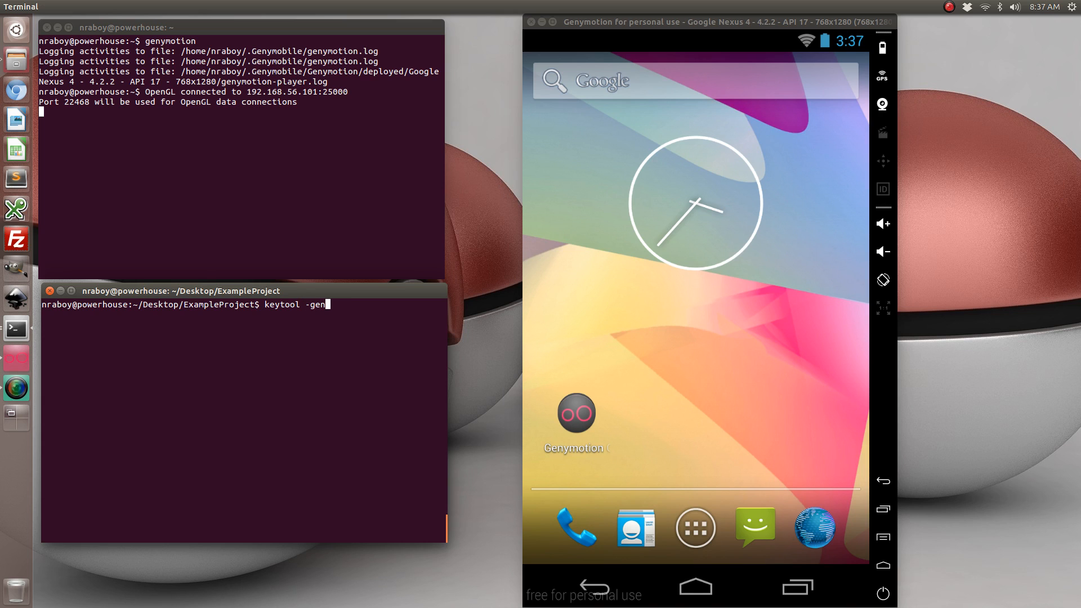
pyautogui.write('key -v -keystore exa')
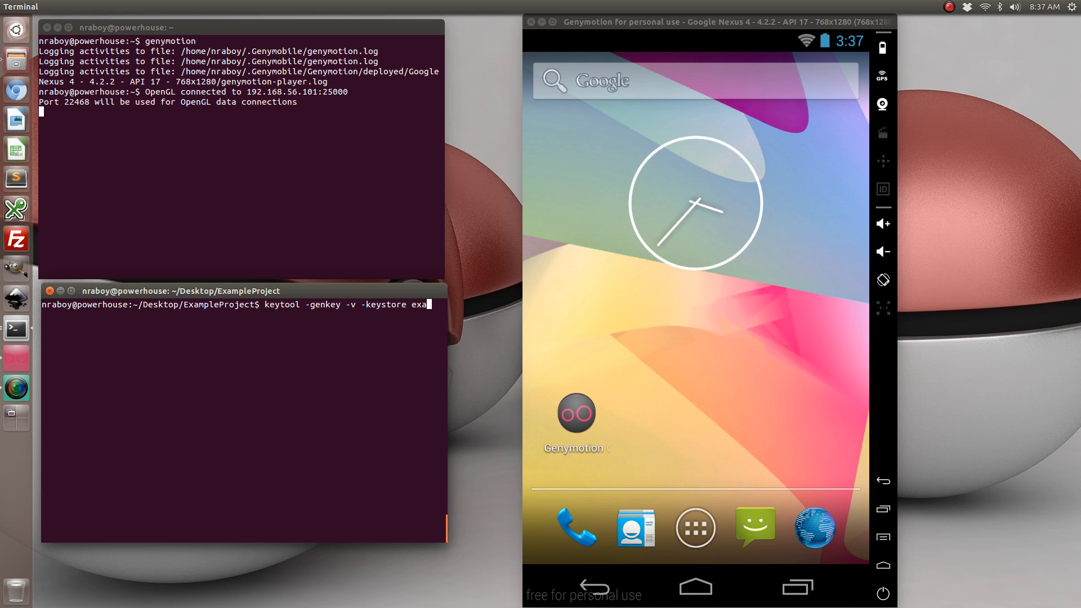
pyautogui.write('mple.keystore')
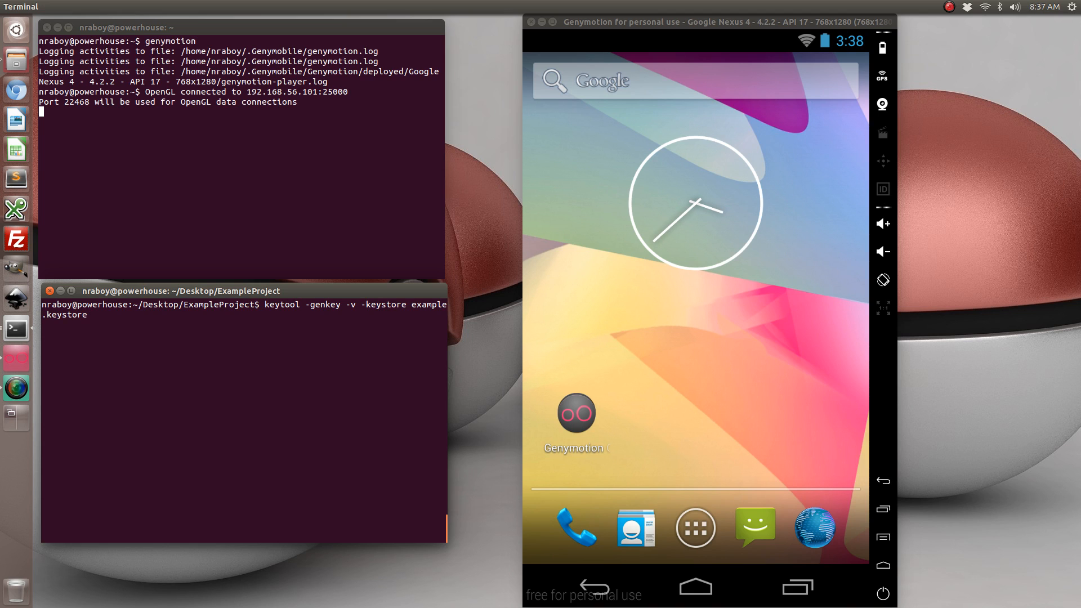
pyautogui.write('-keyalg RSA')
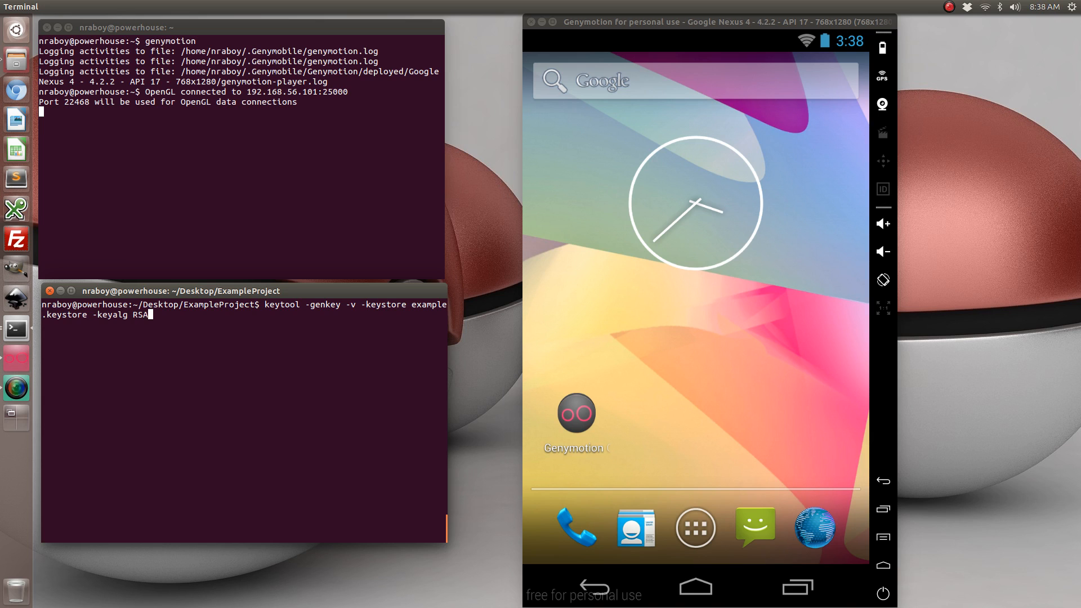
pyautogui.write('-key')
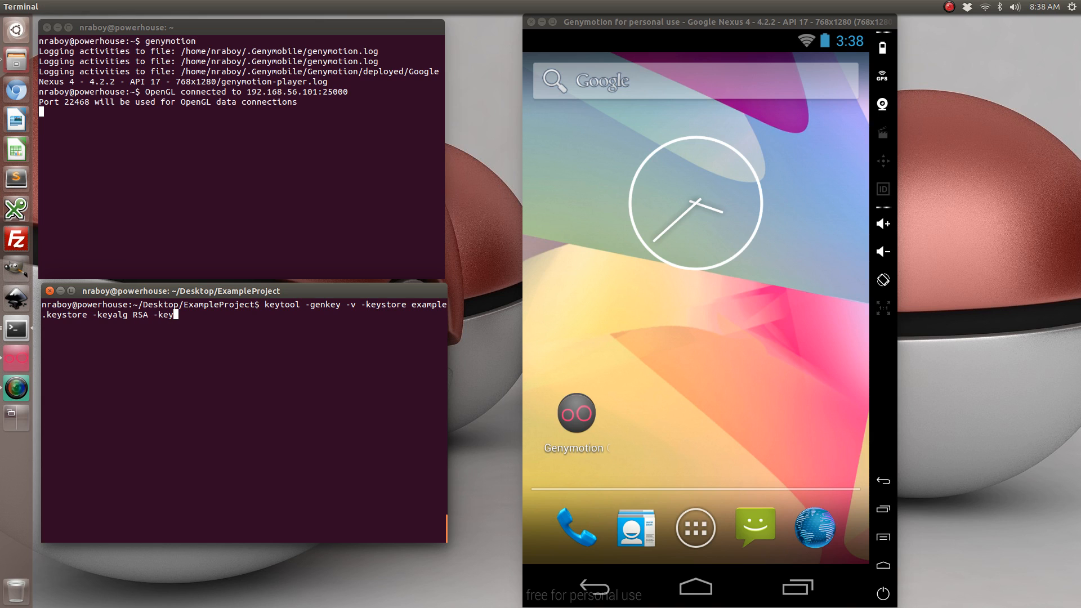
pyautogui.write('size 2048')
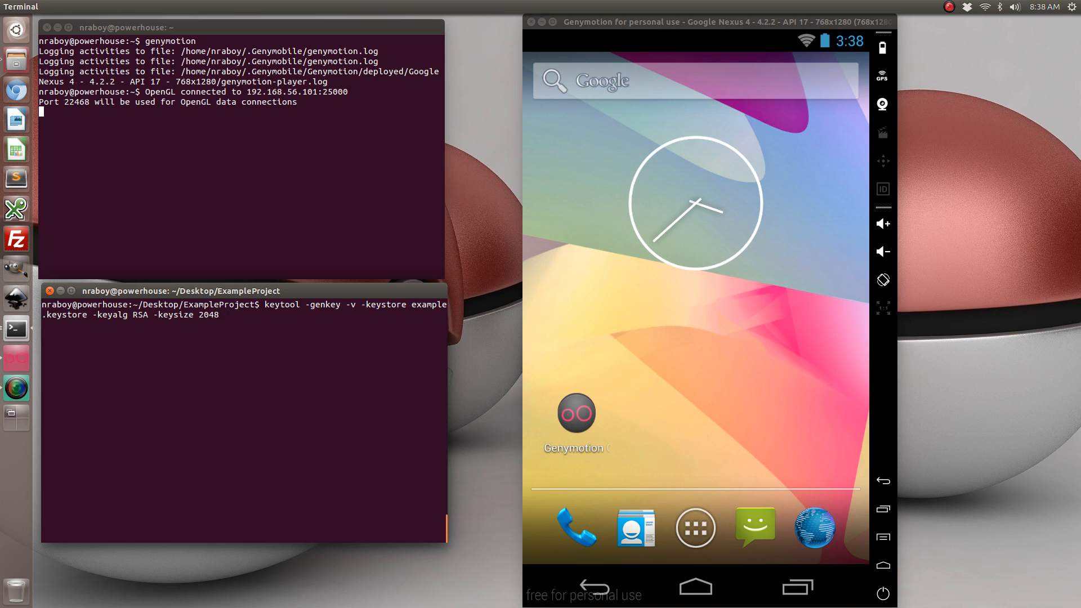
# Step: Add validity 10000 and alias example to the keytool command
pyautogui.write('-')
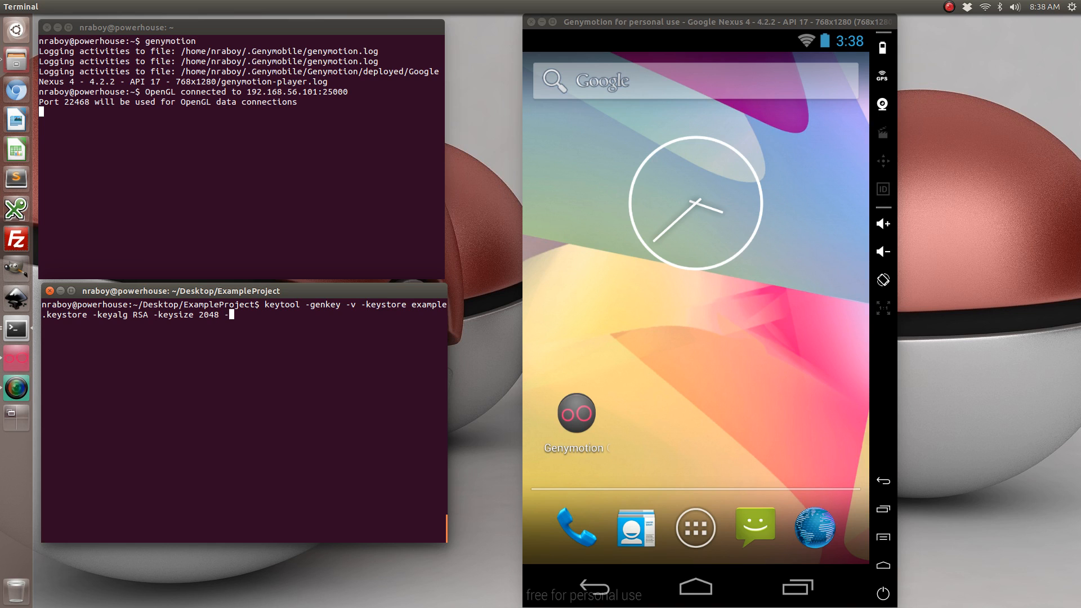
pyautogui.write('validity')
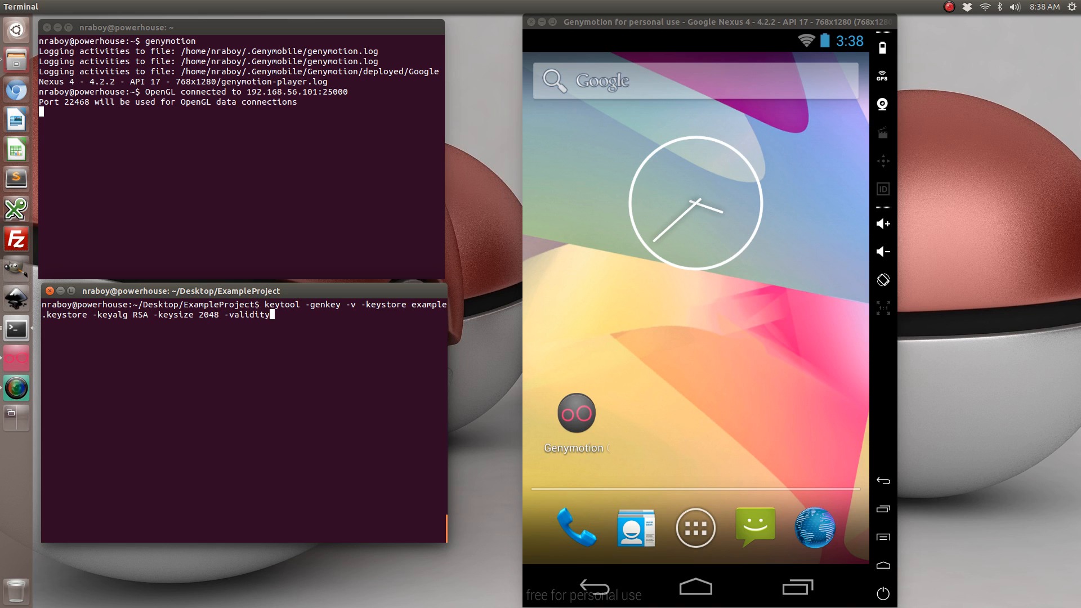
pyautogui.write('10')
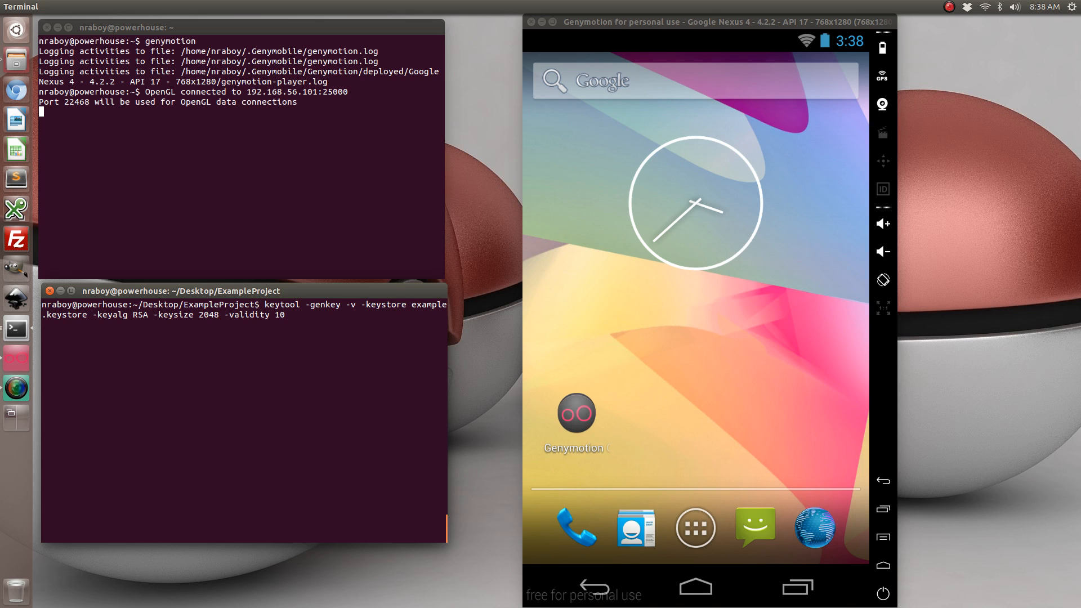
pyautogui.write('000')
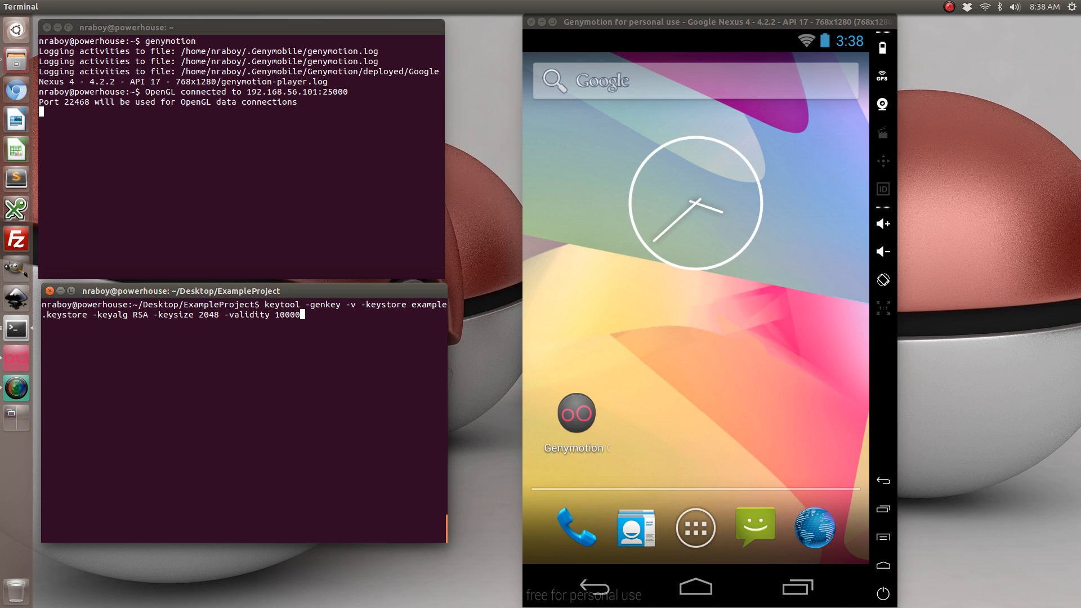
pyautogui.write('-')
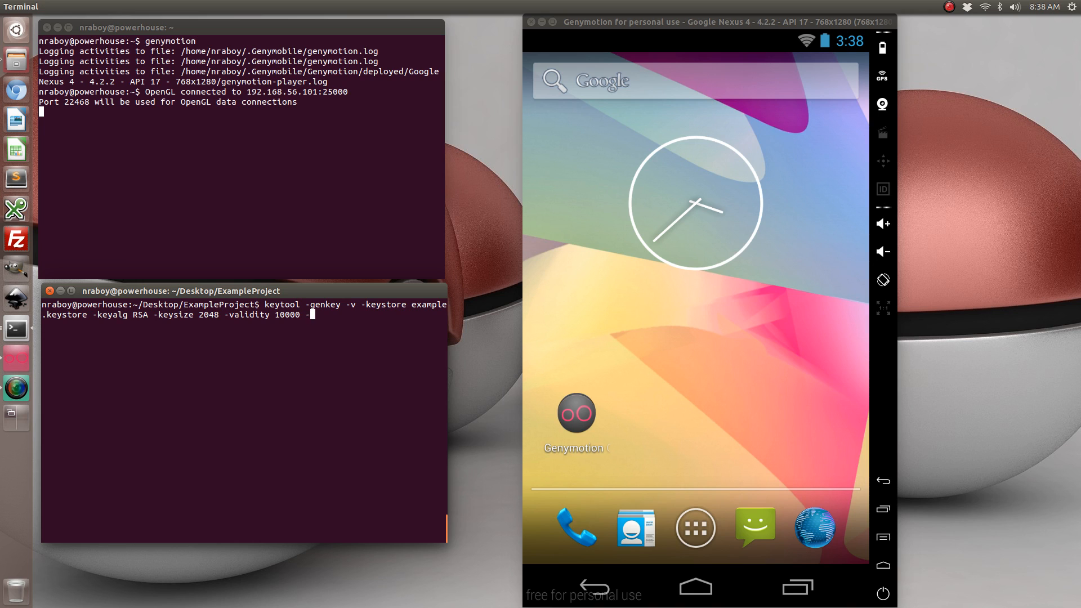
pyautogui.write('alias')
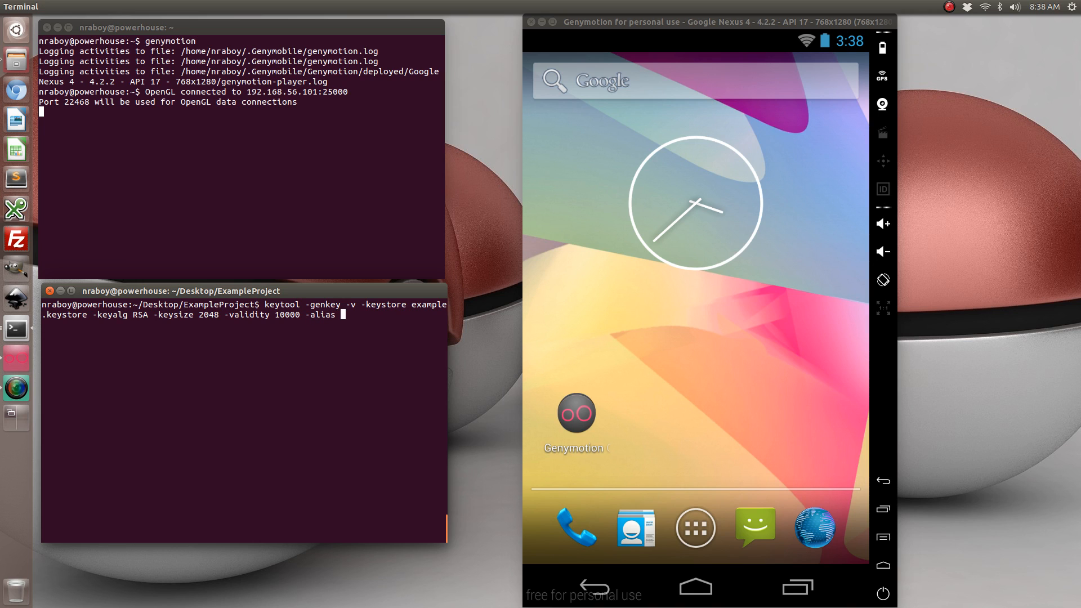
pyautogui.write('example')
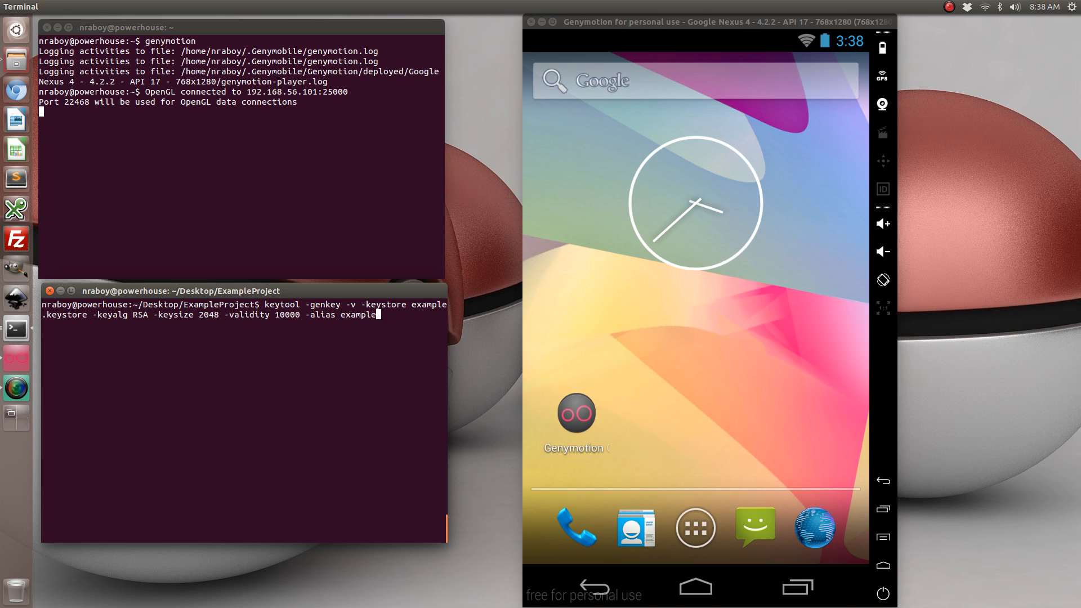
# Step: Run keytool and answer name Nic Raboy, unit App Development, organization Nic Raboy
pyautogui.press('Return')
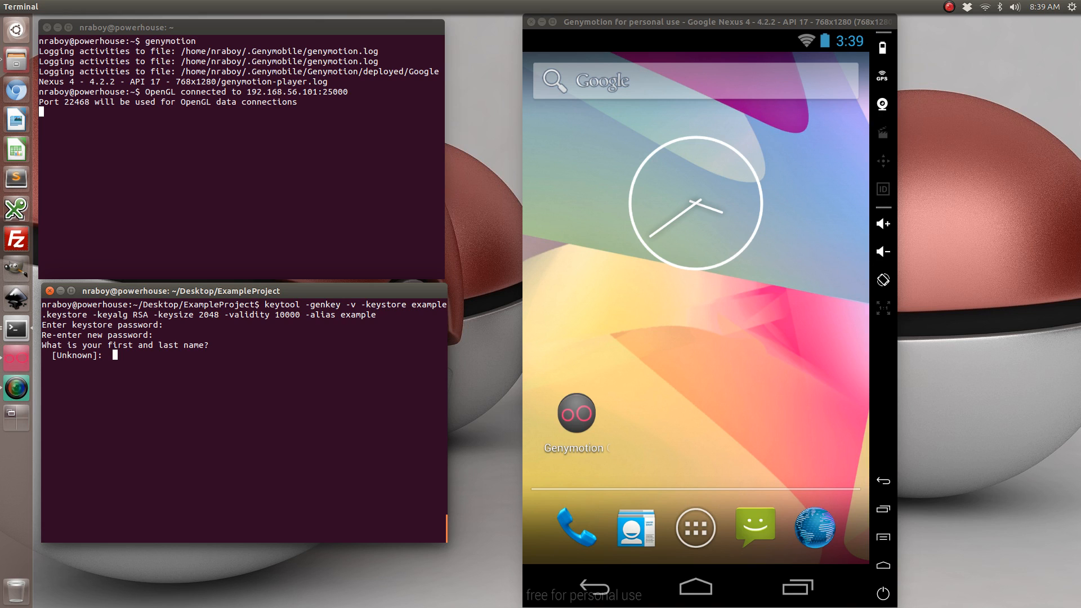
pyautogui.write('Nic Raboy')
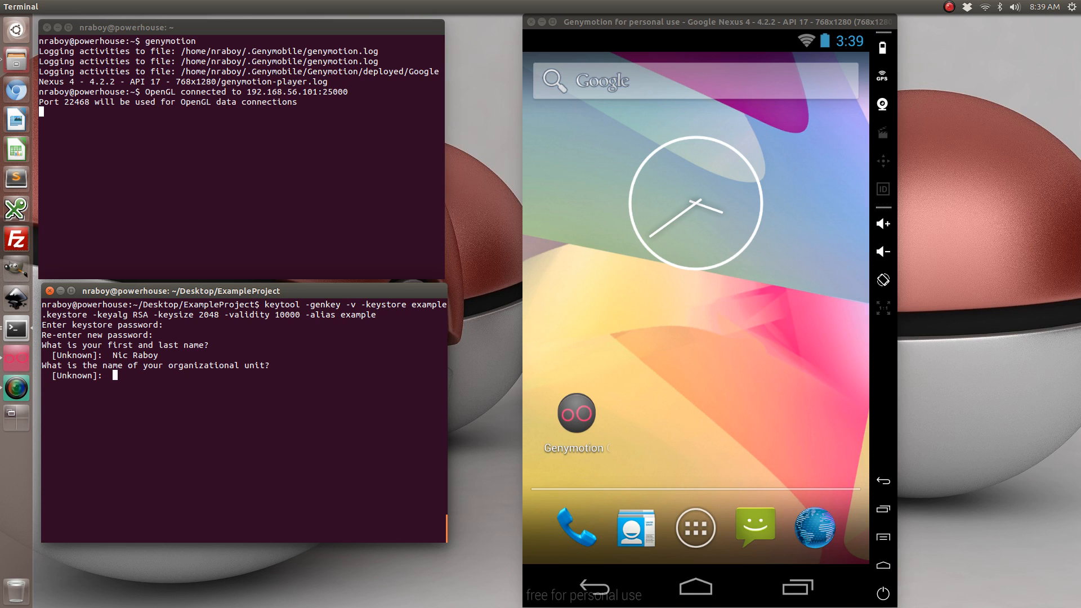
pyautogui.write('App Development')
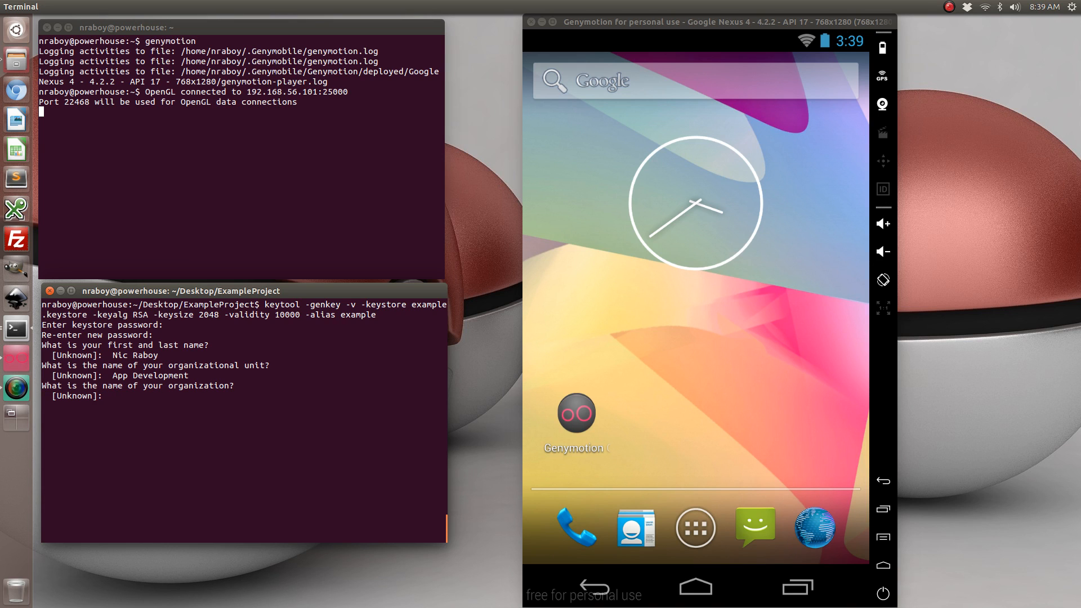
pyautogui.write('Nic Raboy')
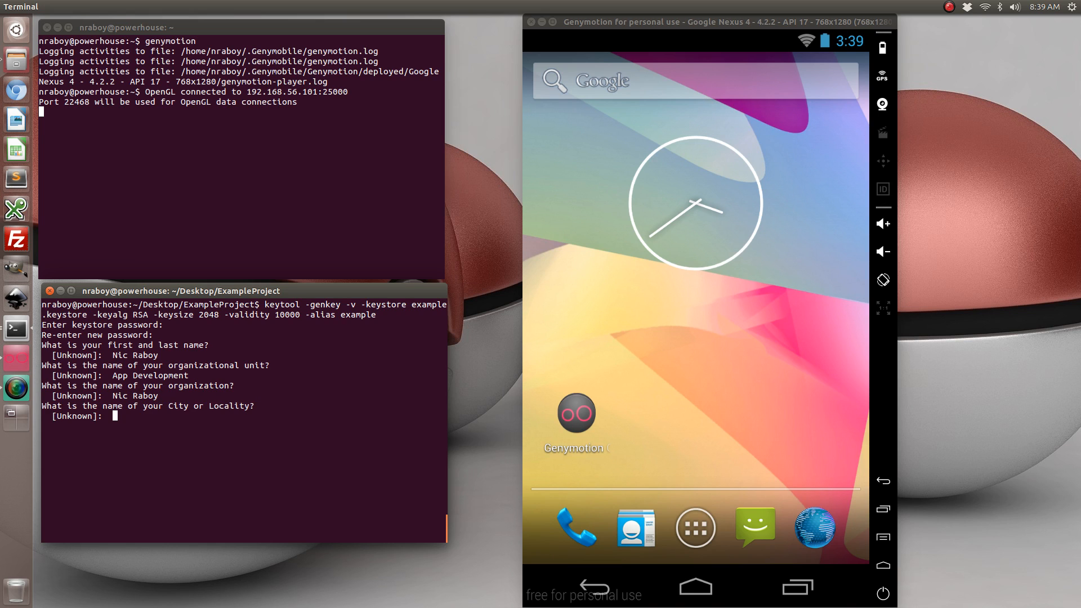
# Step: Answer Merced, California, US and confirm with yes to generate example.keystore
pyautogui.write('Merced')
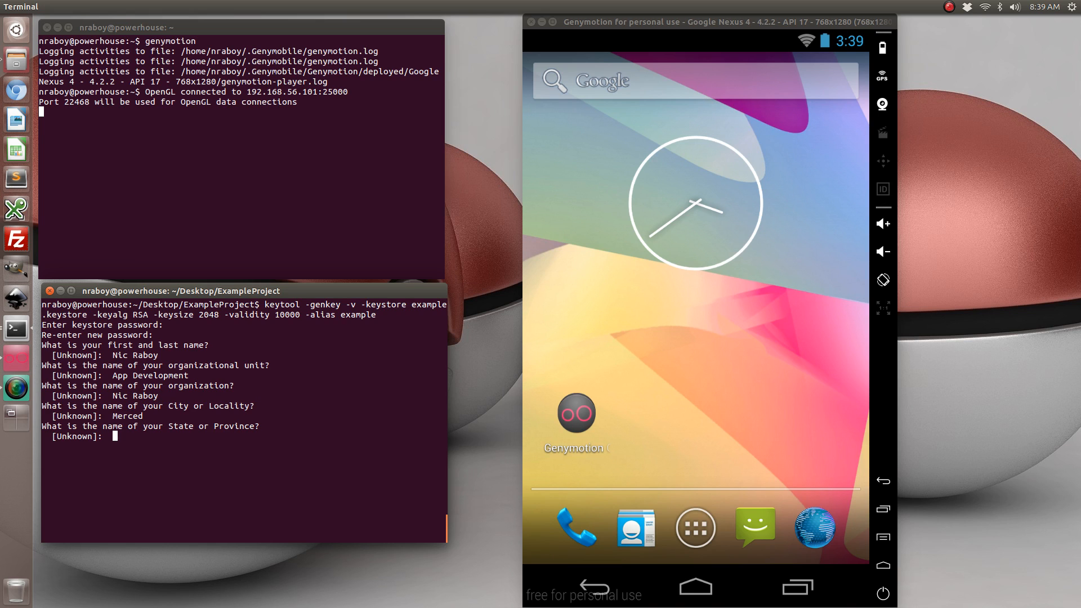
pyautogui.write('California')
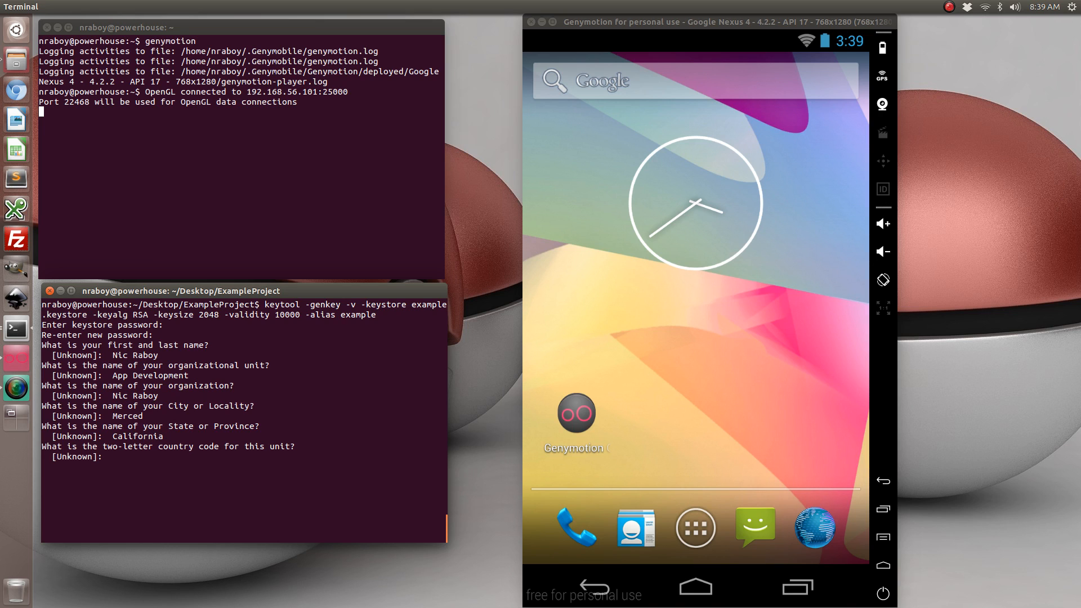
pyautogui.write('US')
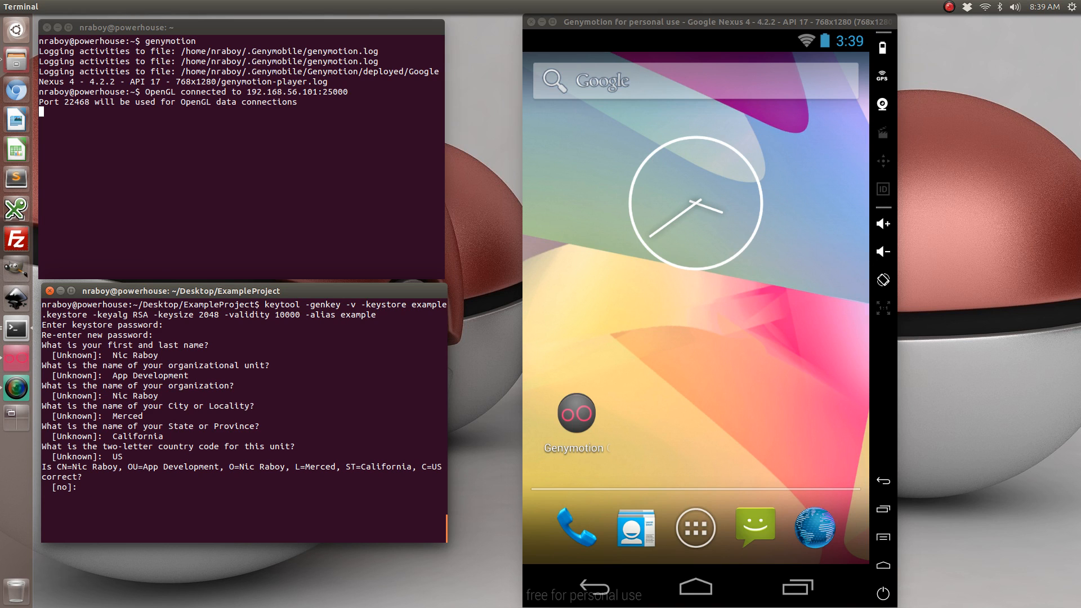
pyautogui.write('yes')
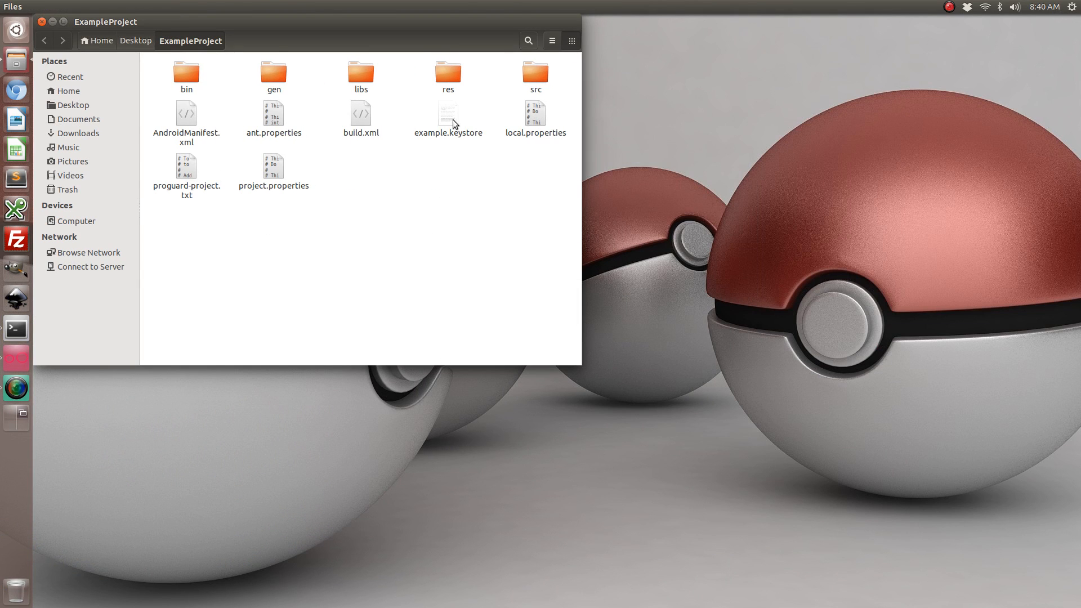
# Step: Check example.keystore in the ExampleProject folder and open ant.properties for editing
pyautogui.click(448, 114)
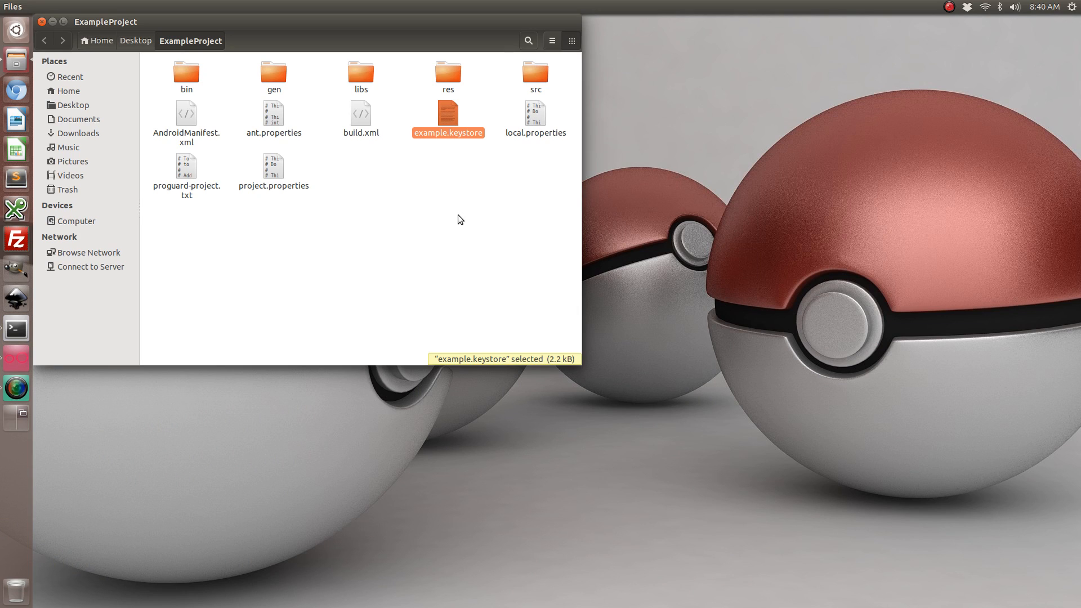
pyautogui.click(456, 217)
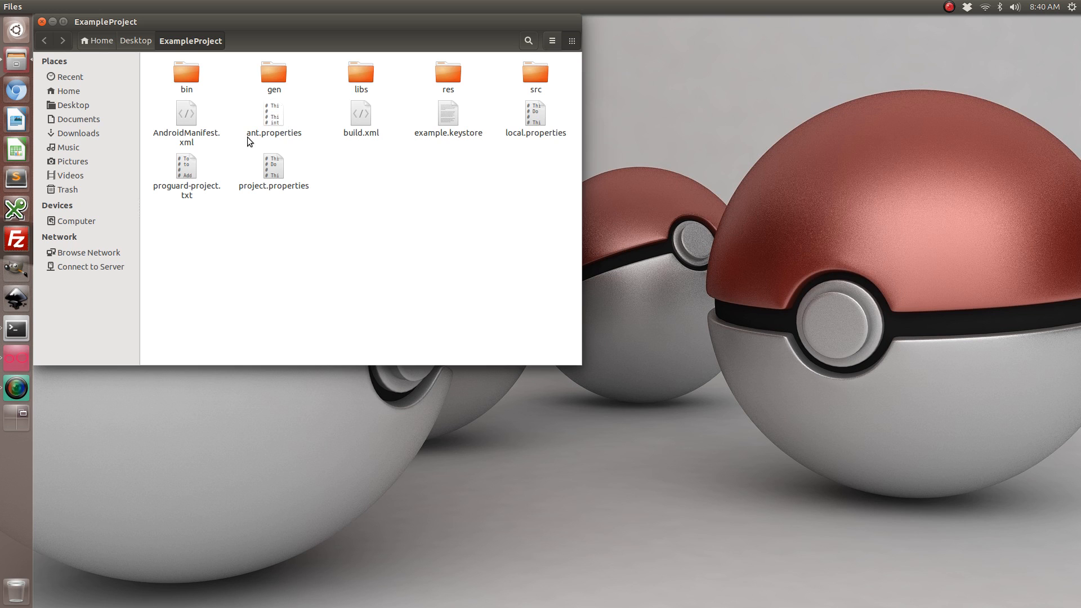
pyautogui.moveTo(271, 122)
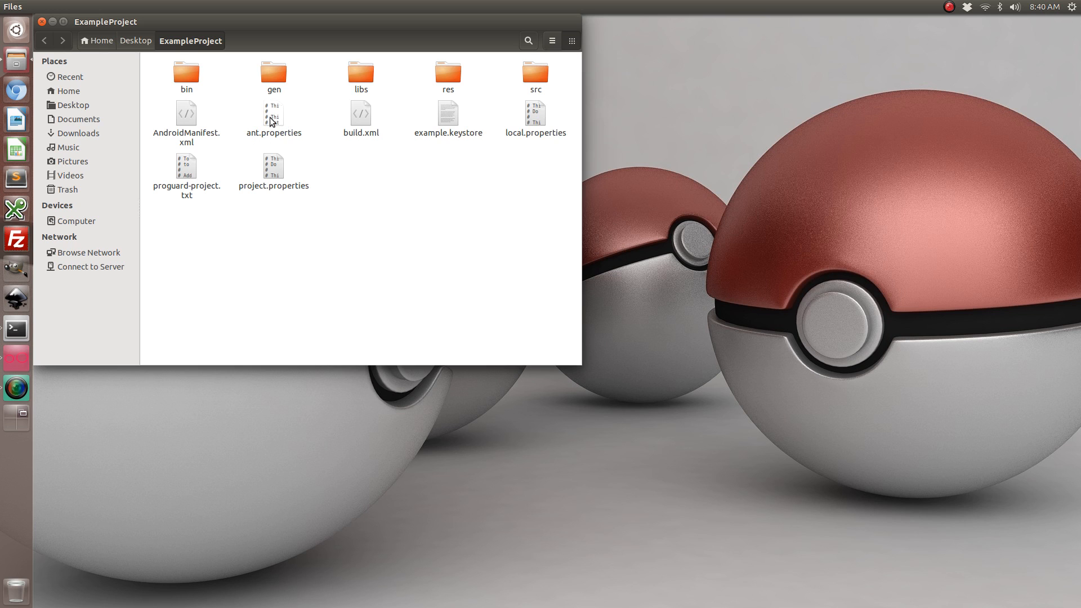
pyautogui.doubleClick(272, 117)
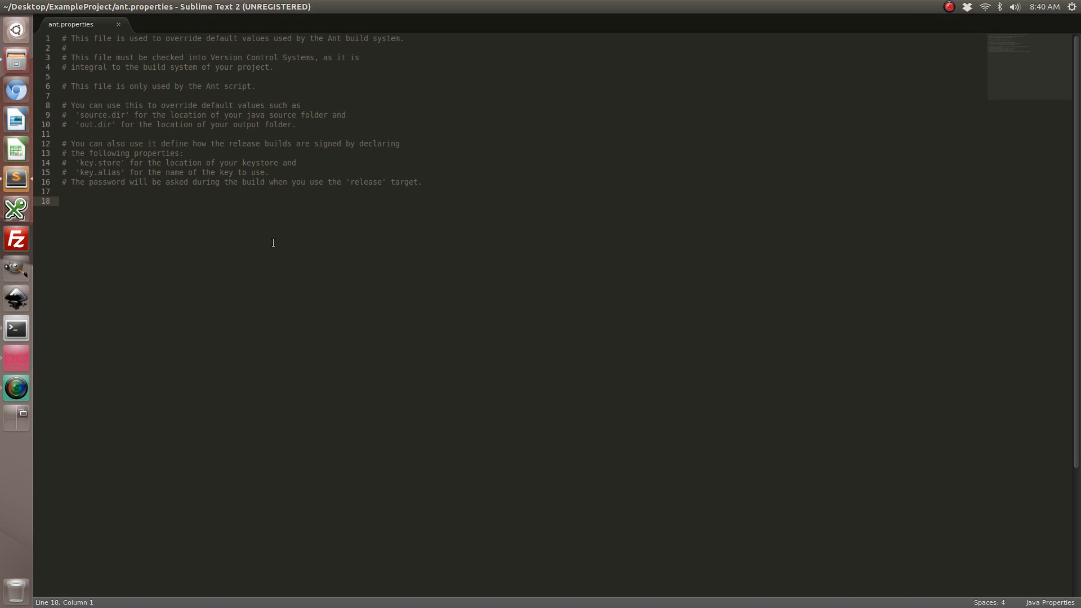
# Step: Add key.store=example.keystore and key.alias=example to ant.properties and save it
pyautogui.write('key.store=ex')
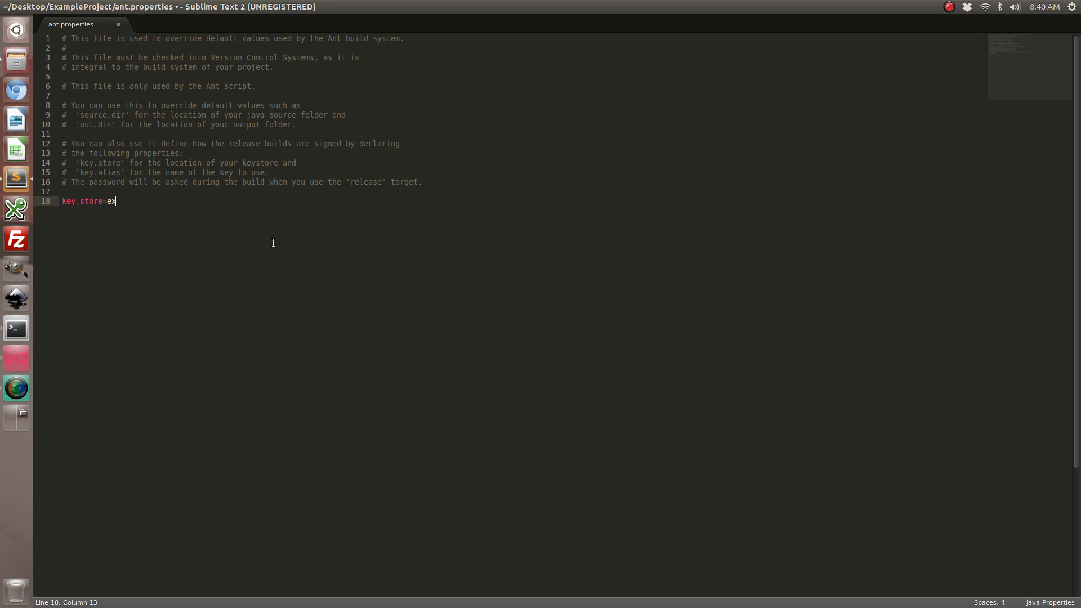
pyautogui.write('ample.keystore')
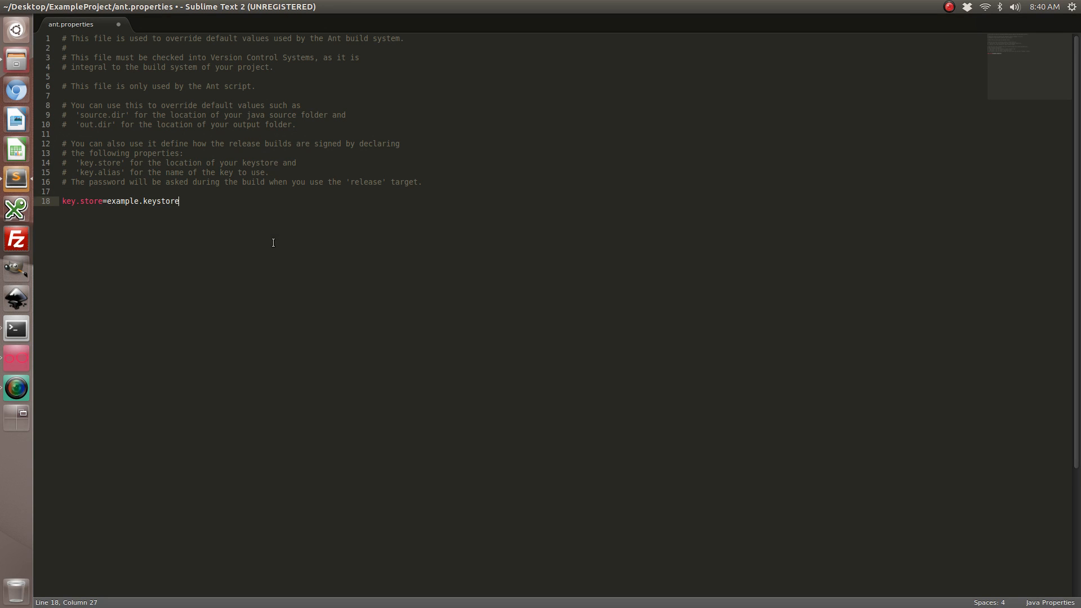
pyautogui.write('key.a')
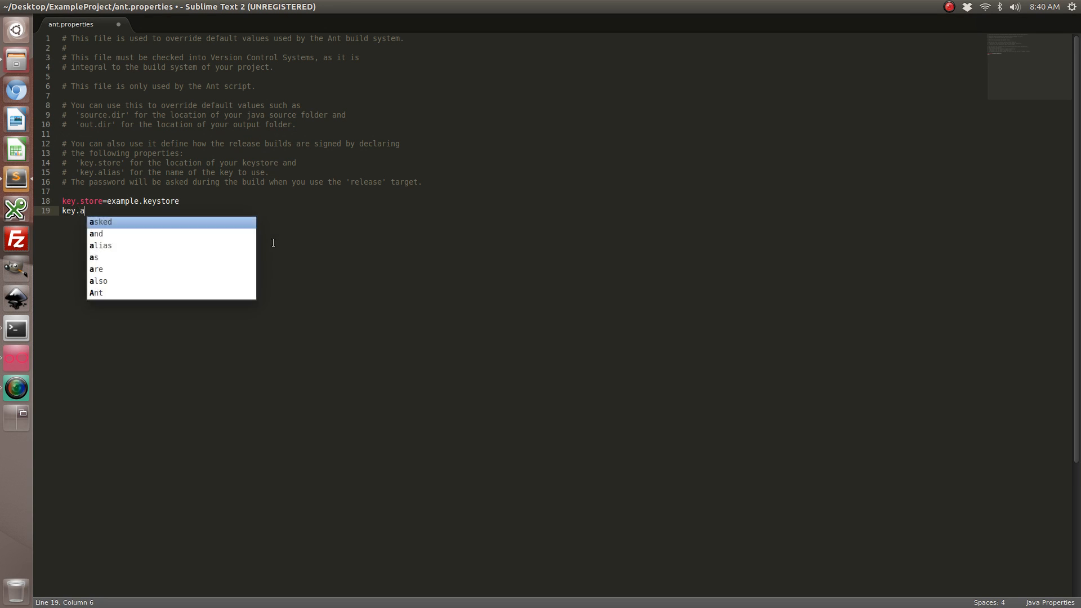
pyautogui.write('lias=e')
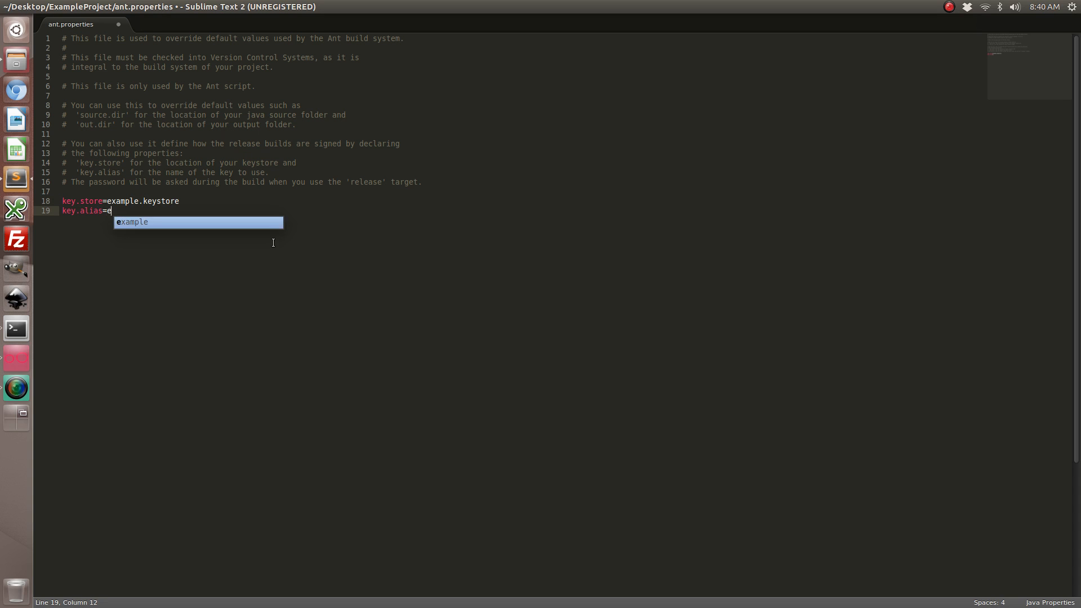
pyautogui.press('Tab')
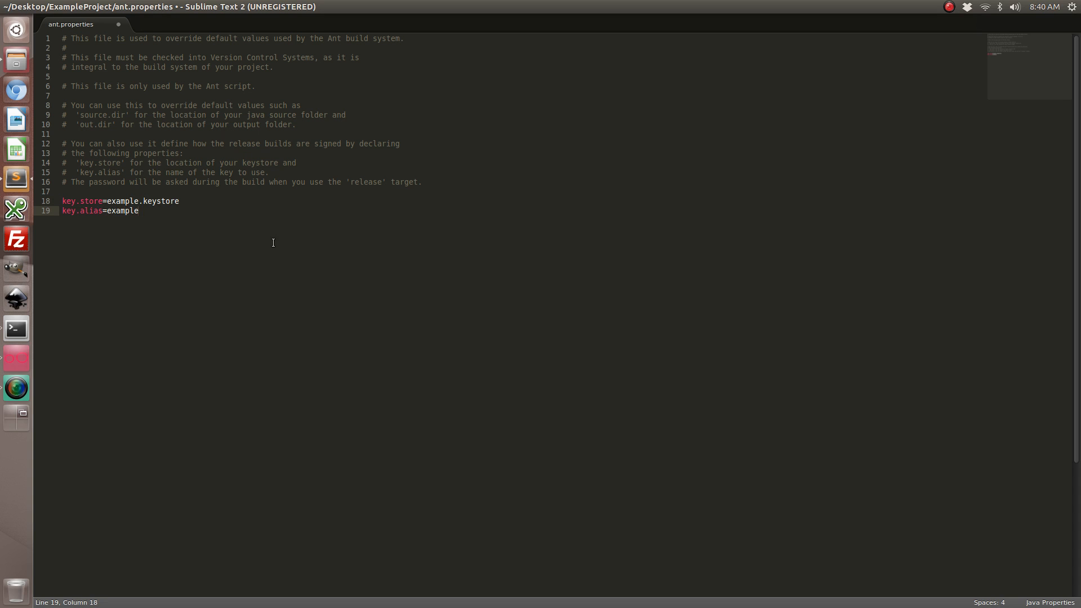
pyautogui.moveTo(150, 205)
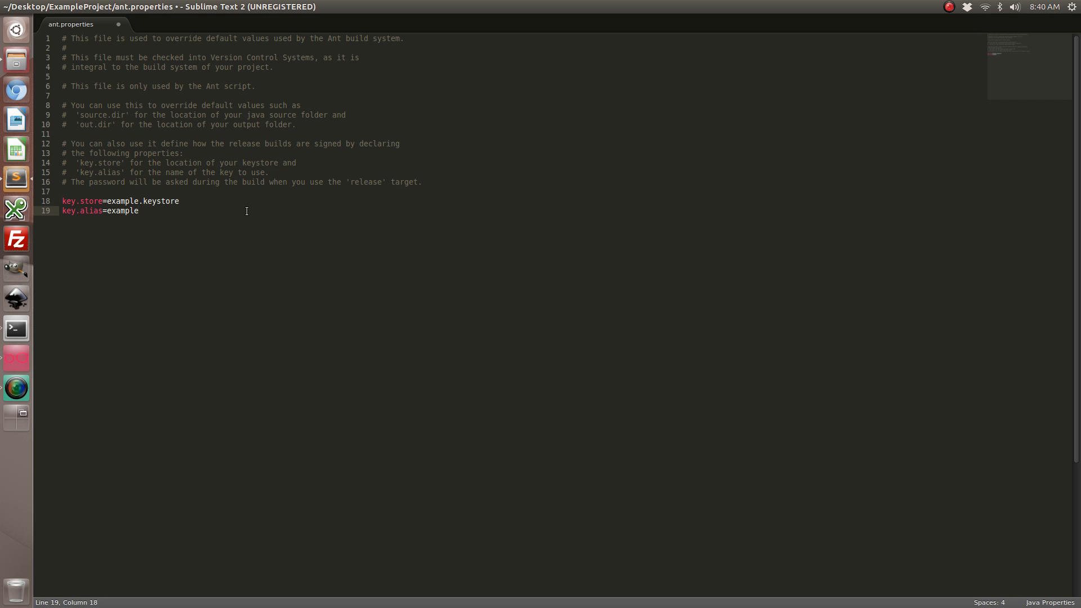
pyautogui.press('ctrl+s')
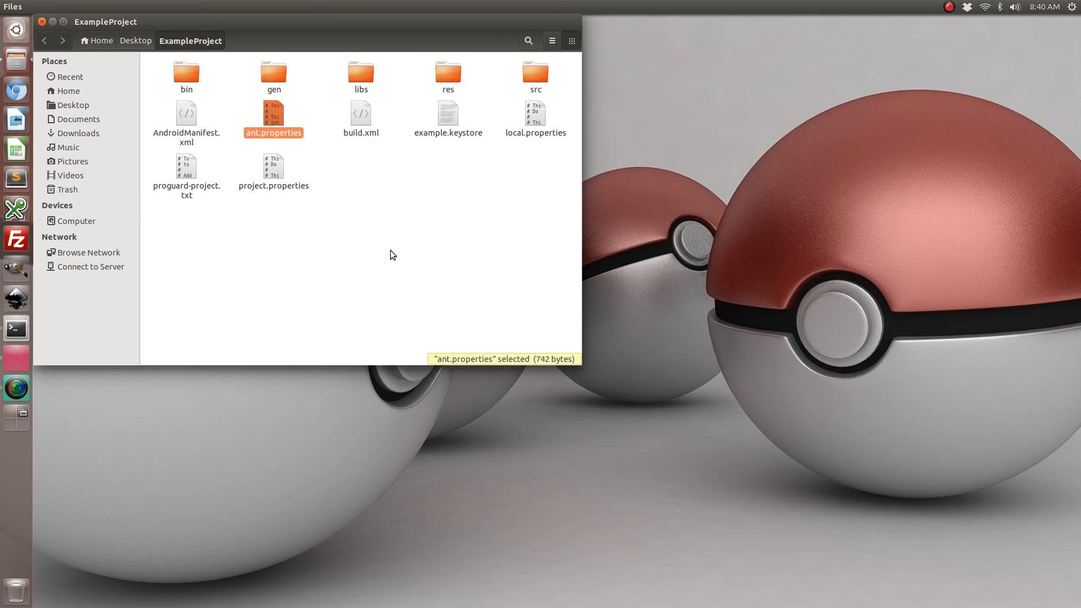
pyautogui.moveTo(54, 332)
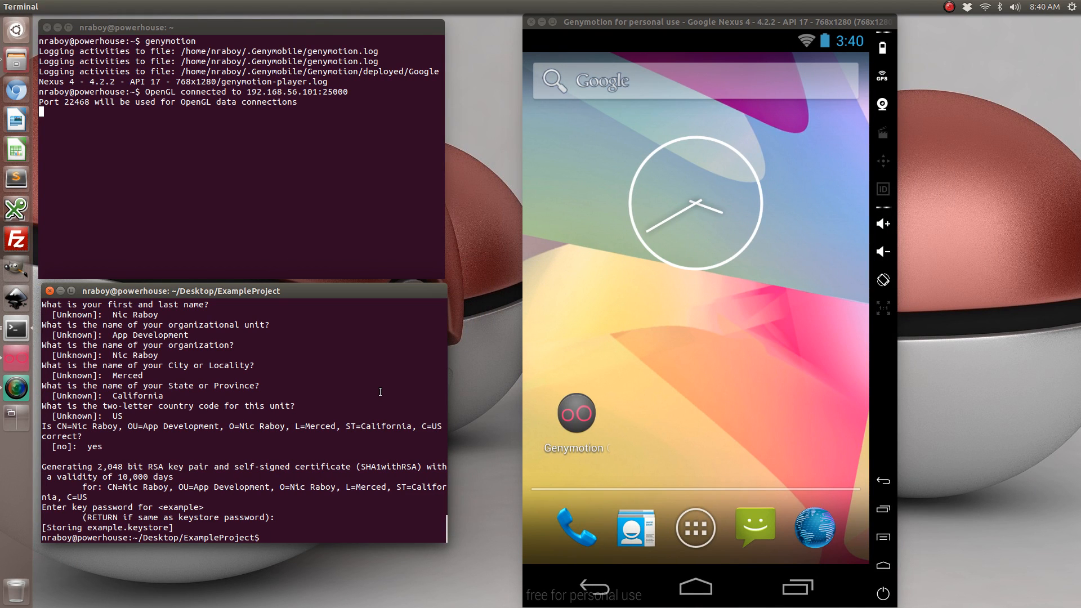
# Step: Run ant release, entering the keystore and alias passwords, to a successful signed build
pyautogui.write('cle')
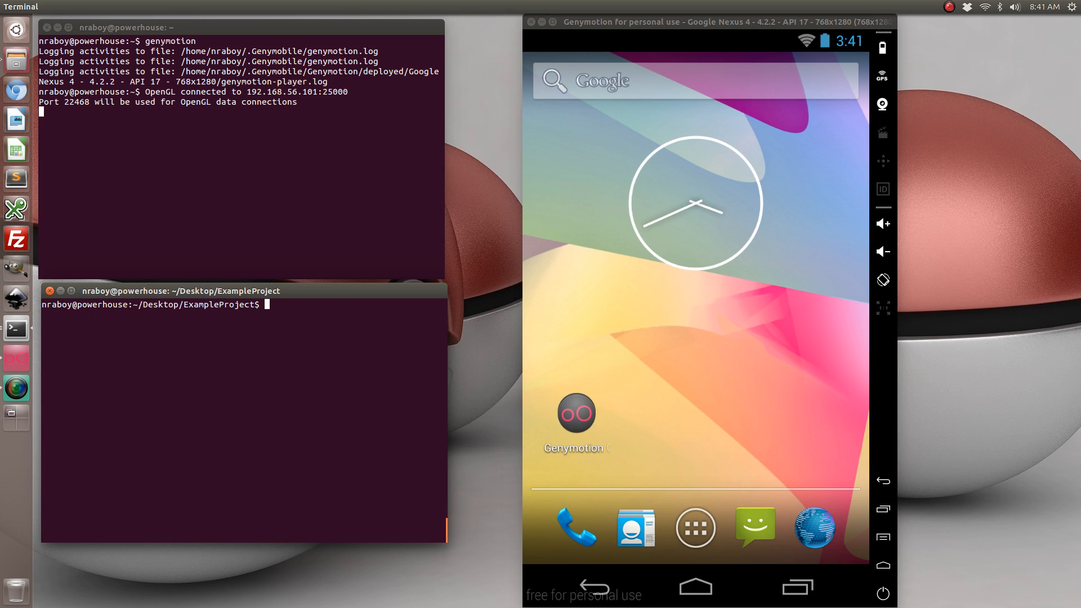
pyautogui.write('ant r')
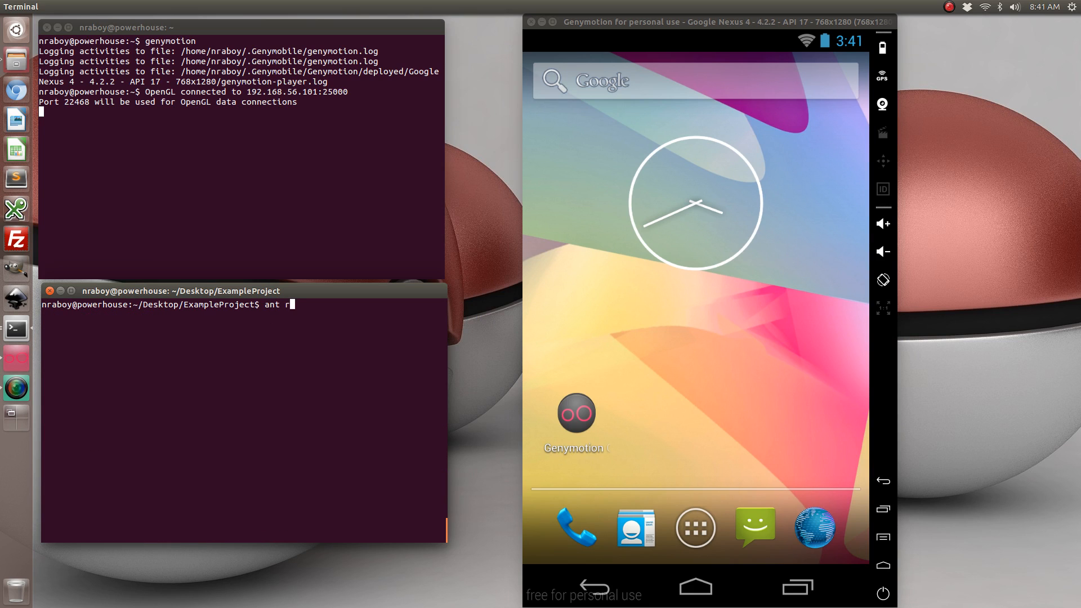
pyautogui.press('Return')
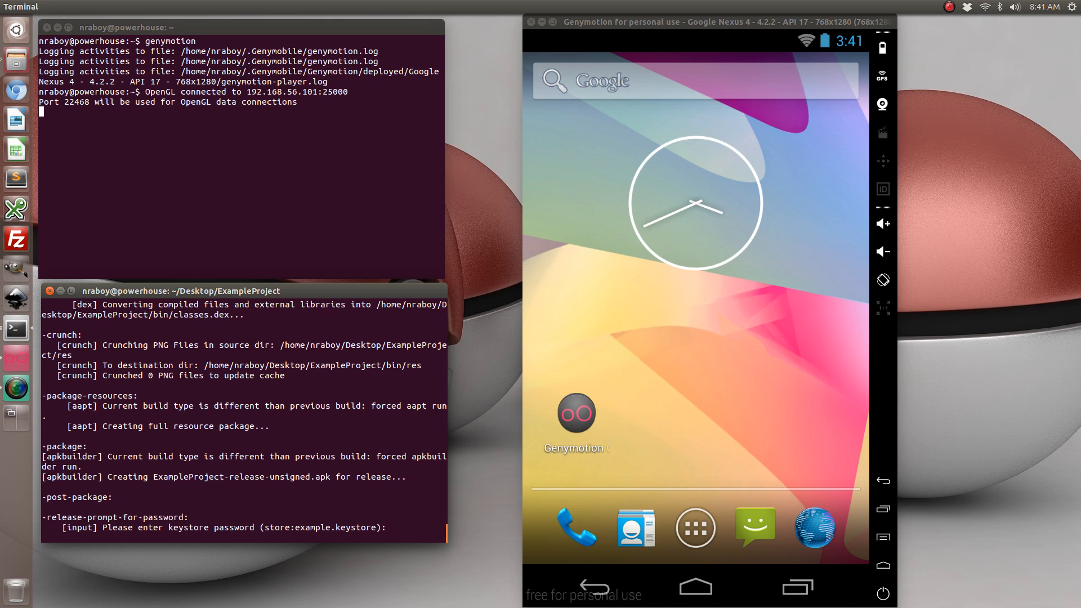
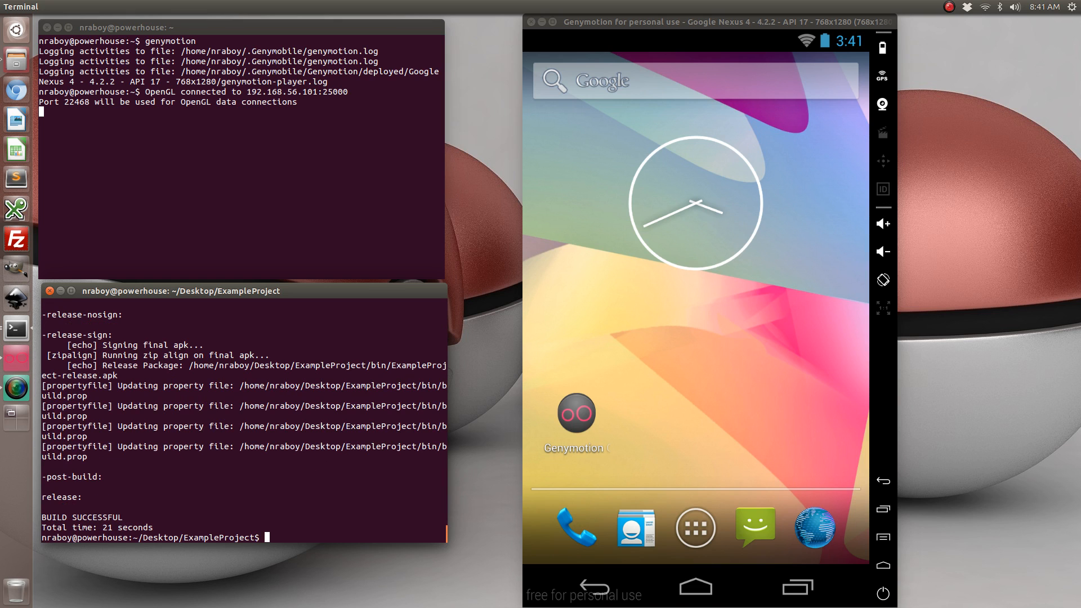
pyautogui.write('cle')
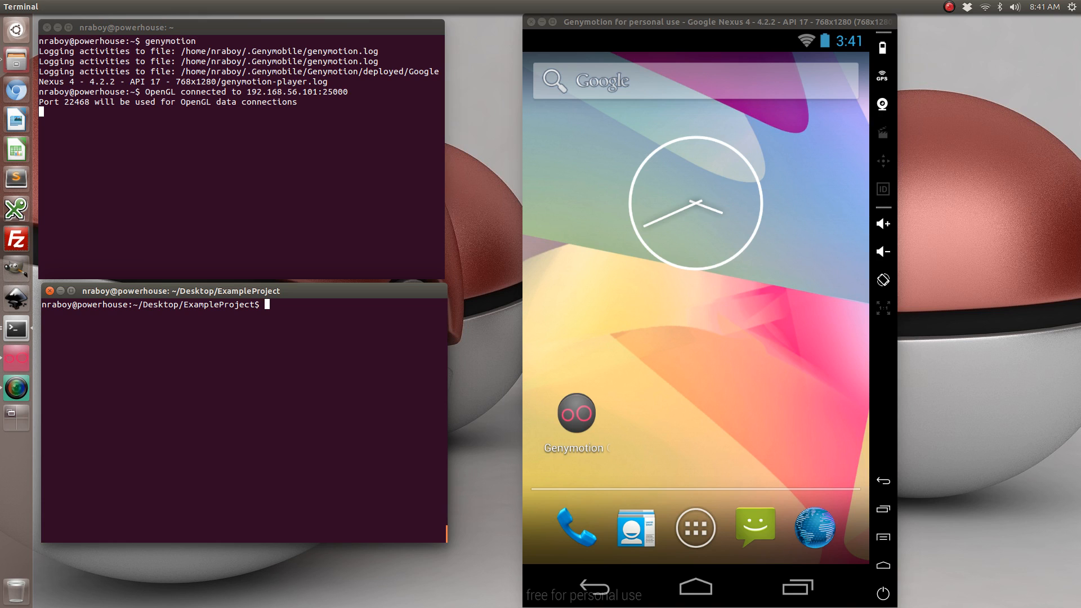
# Step: Run adb install -r bin/ExampleProject-release.apk, which fails with INSTALL_PARSE_FAILED_INCONSISTENT_CERTIFICATES
pyautogui.write('a')
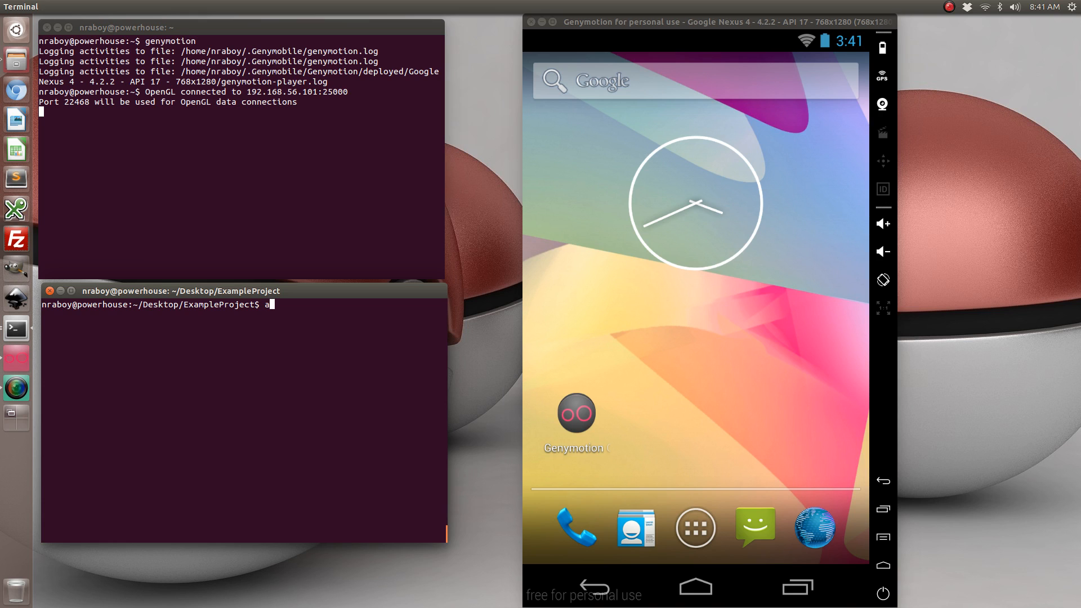
pyautogui.write('db install')
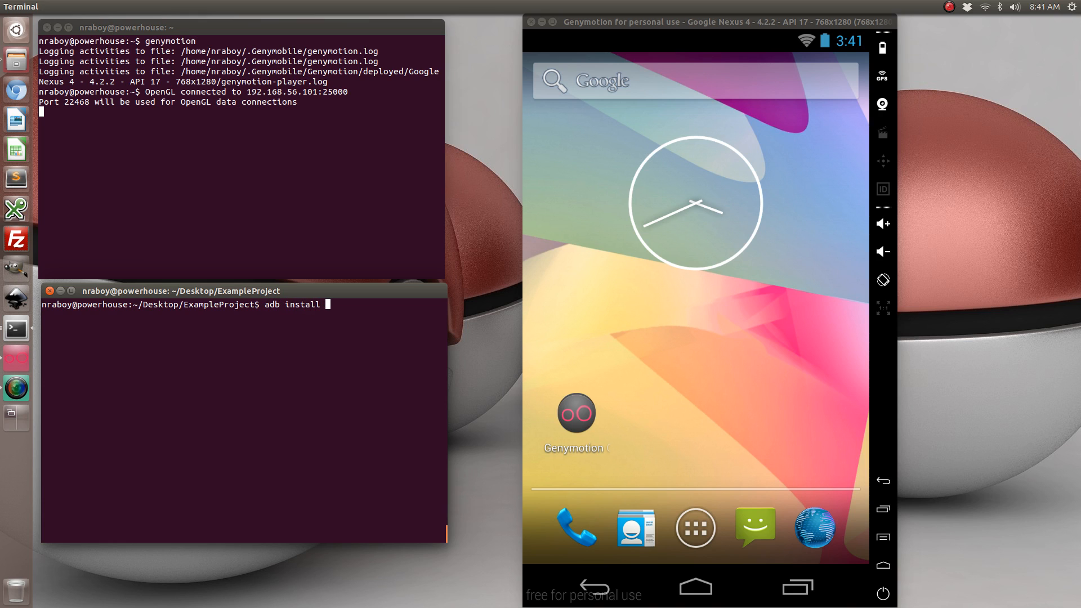
pyautogui.write('-r bin/A')
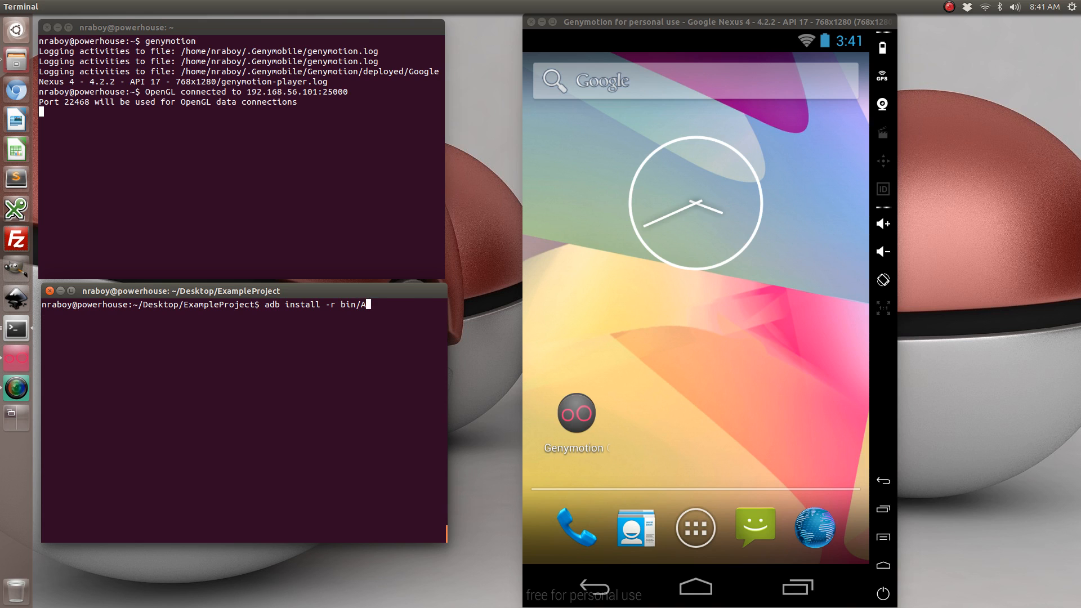
pyautogui.write('ndro')
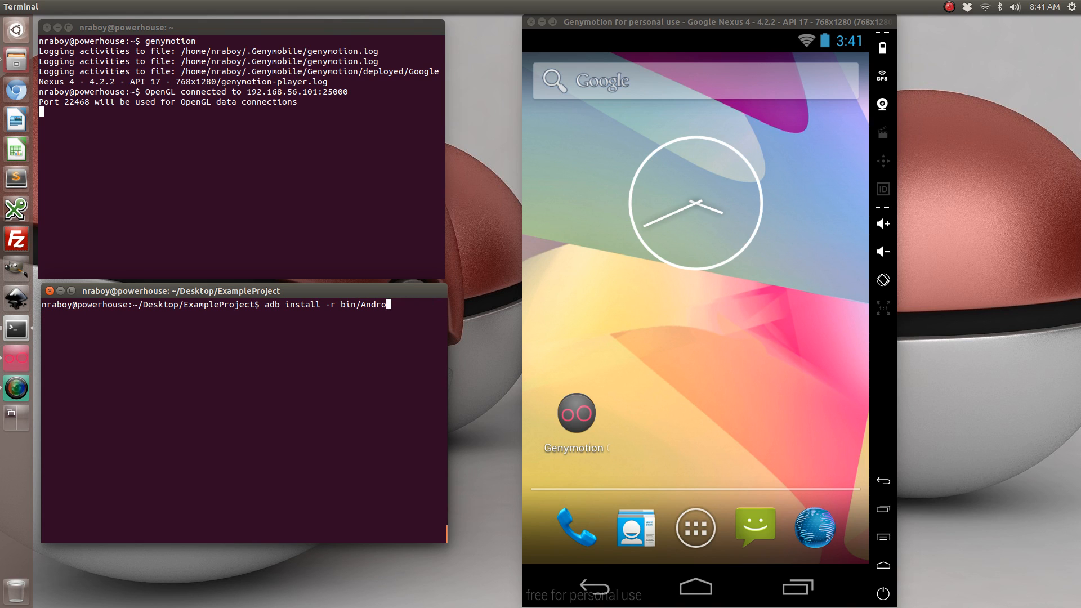
pyautogui.write('ExampleProject')
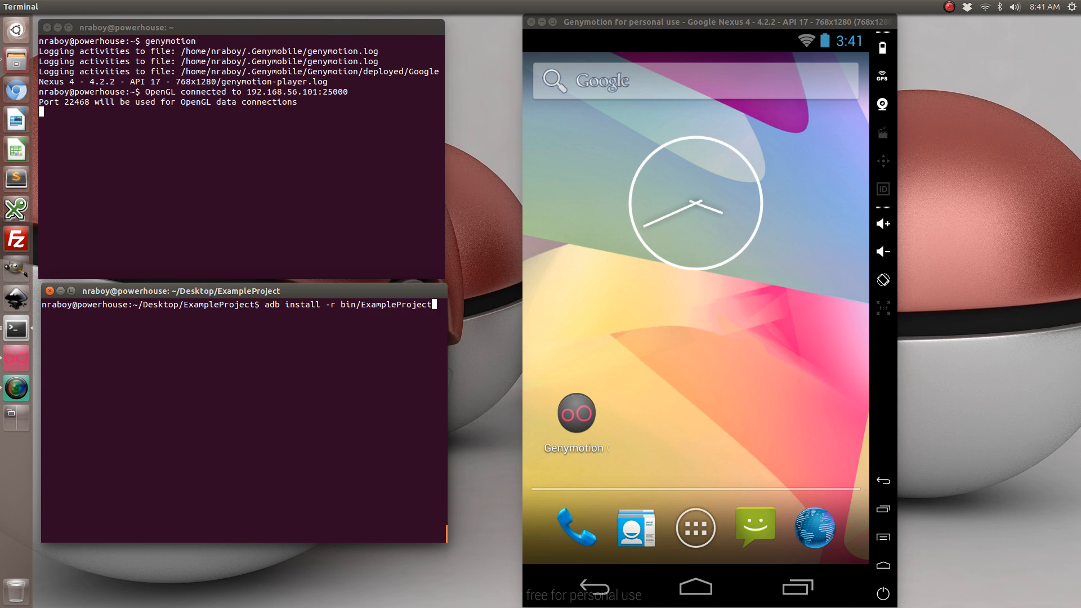
pyautogui.write('-re')
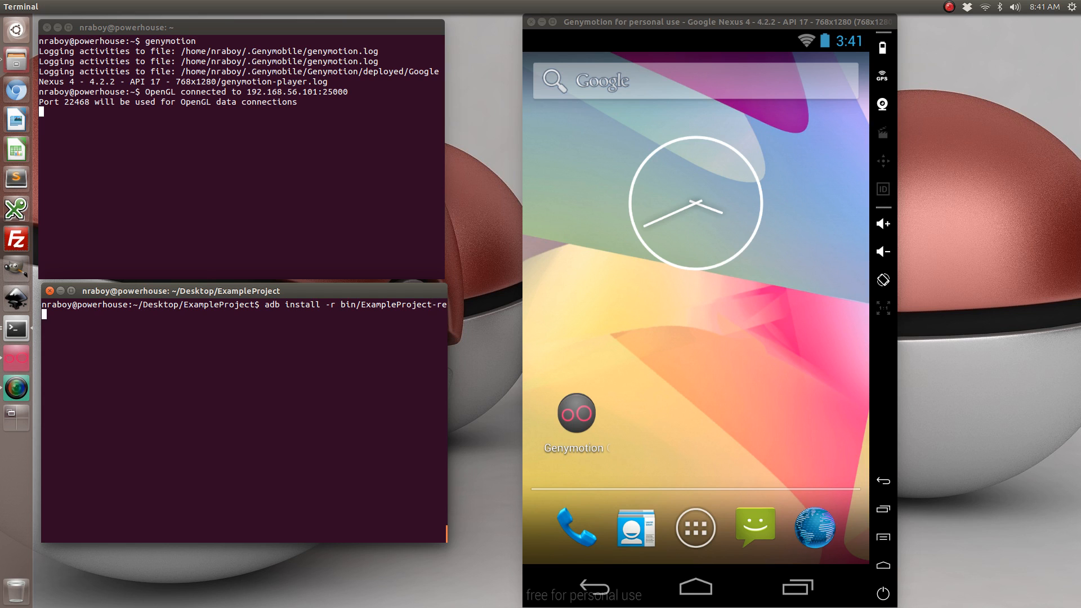
pyautogui.write('lease.apk')
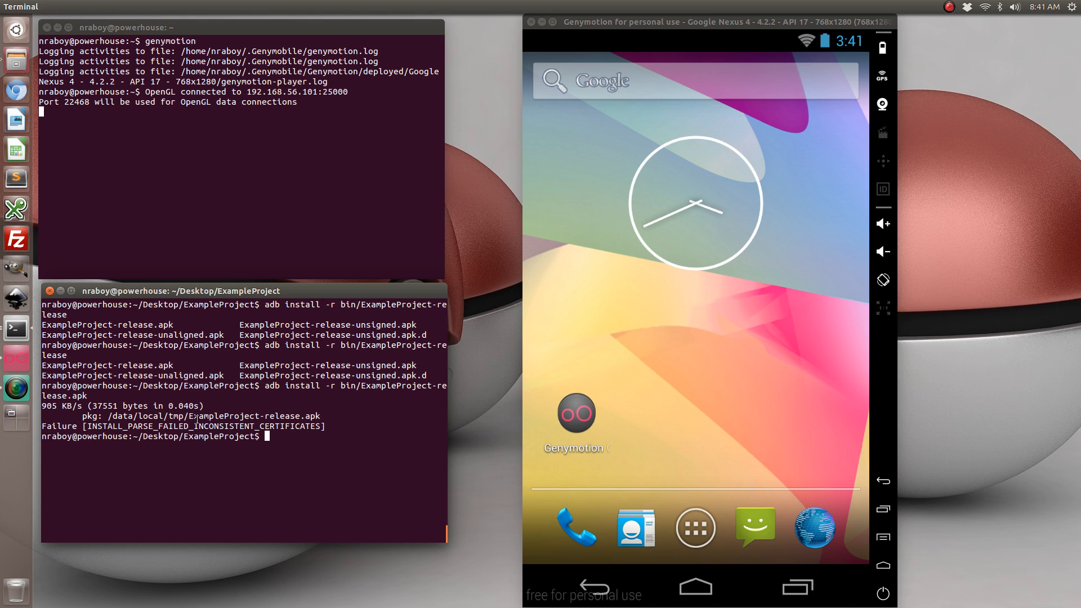
pyautogui.moveTo(569, 506)
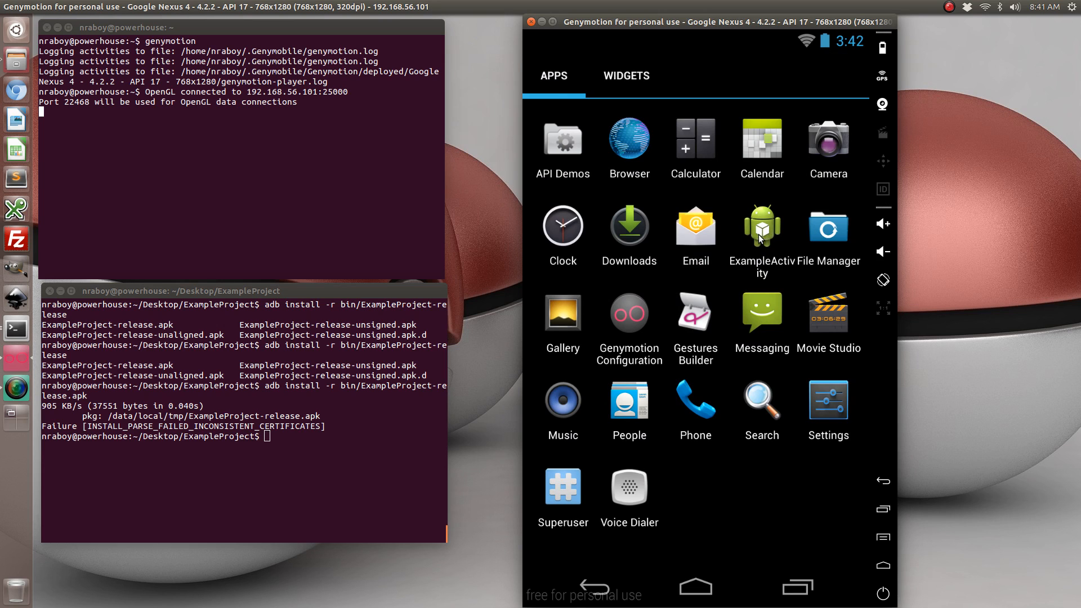
pyautogui.moveTo(649, 379)
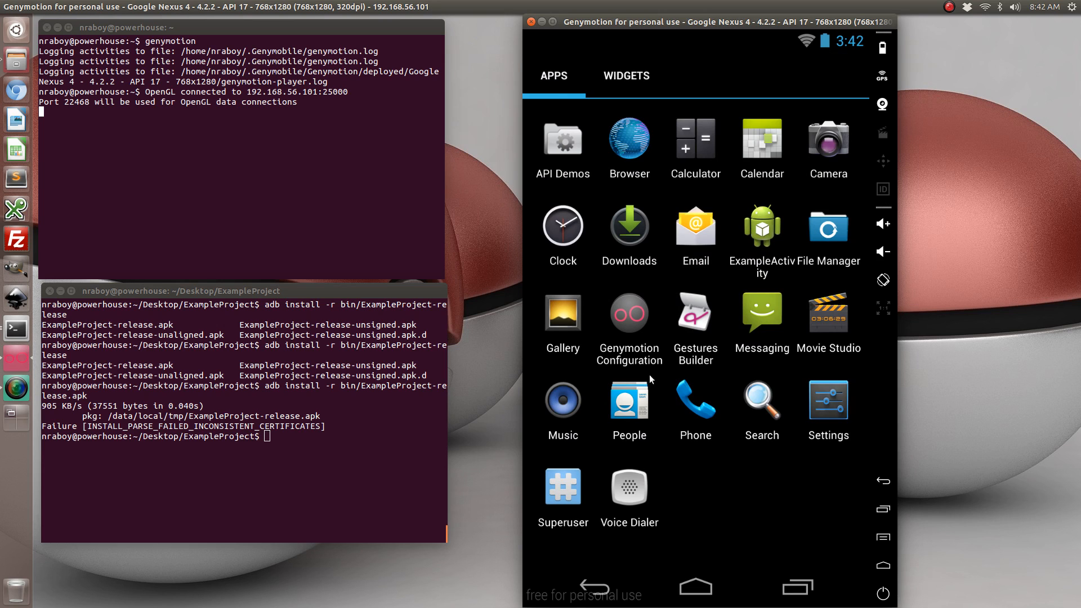
pyautogui.moveTo(755, 231)
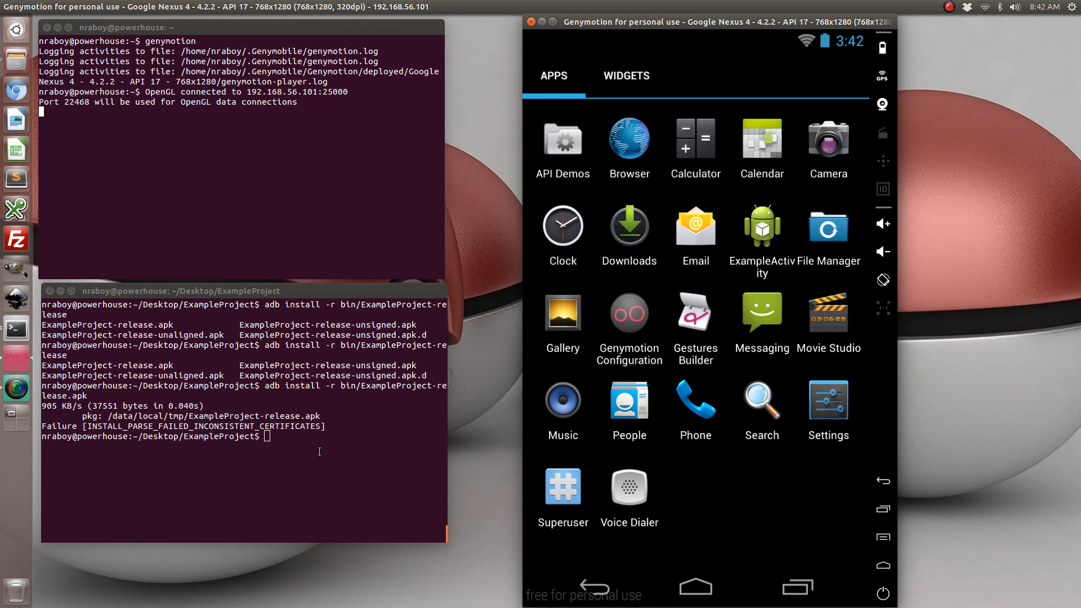
pyautogui.moveTo(710, 473)
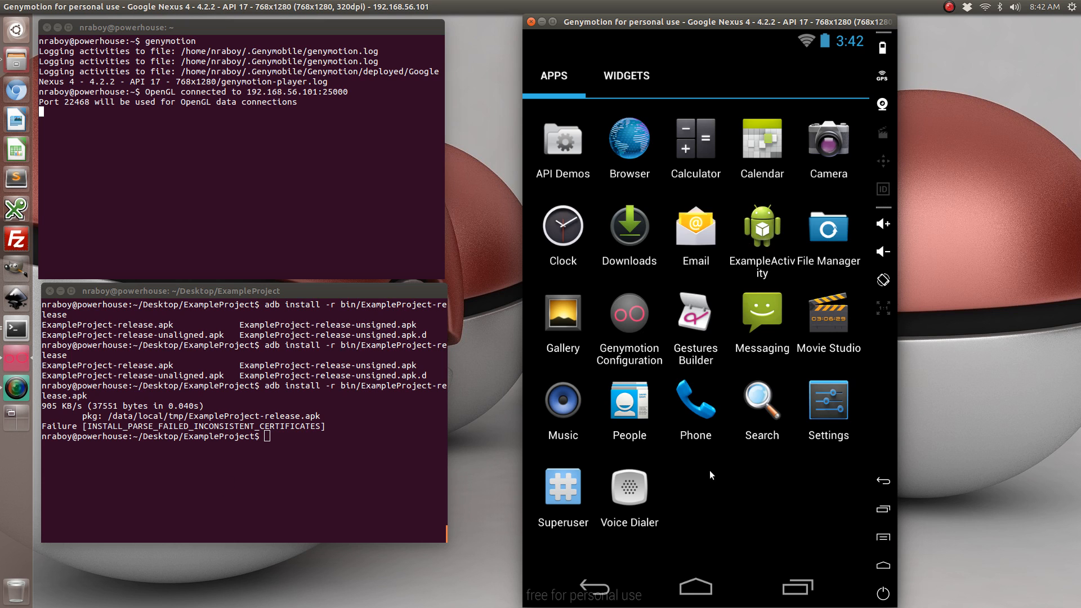
pyautogui.moveTo(762, 233)
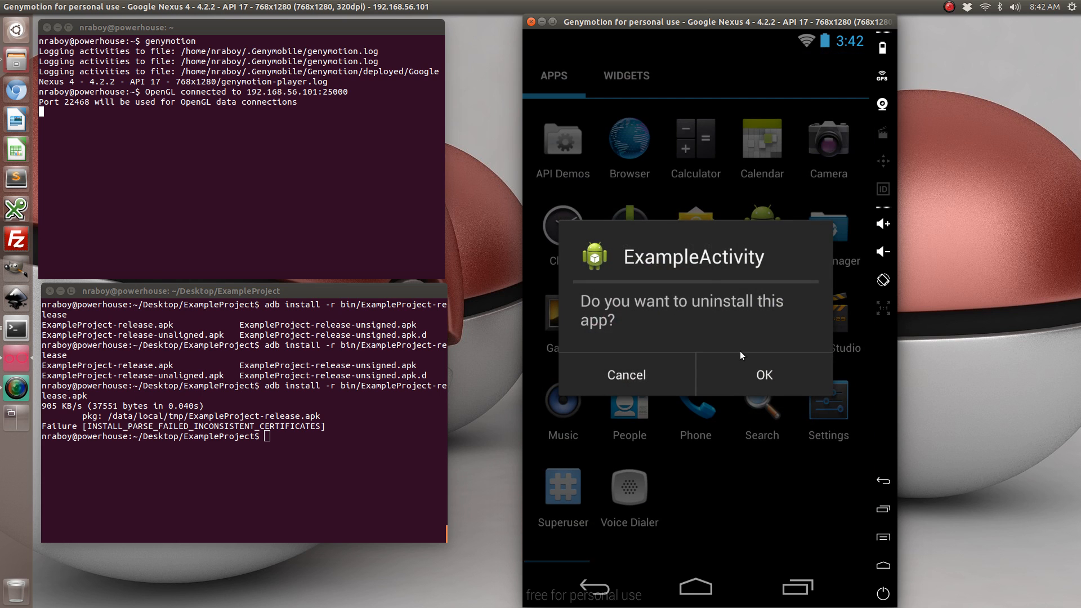
# Step: Confirm uninstalling ExampleActivity with OK and return the emulator to its home screen
pyautogui.click(762, 374)
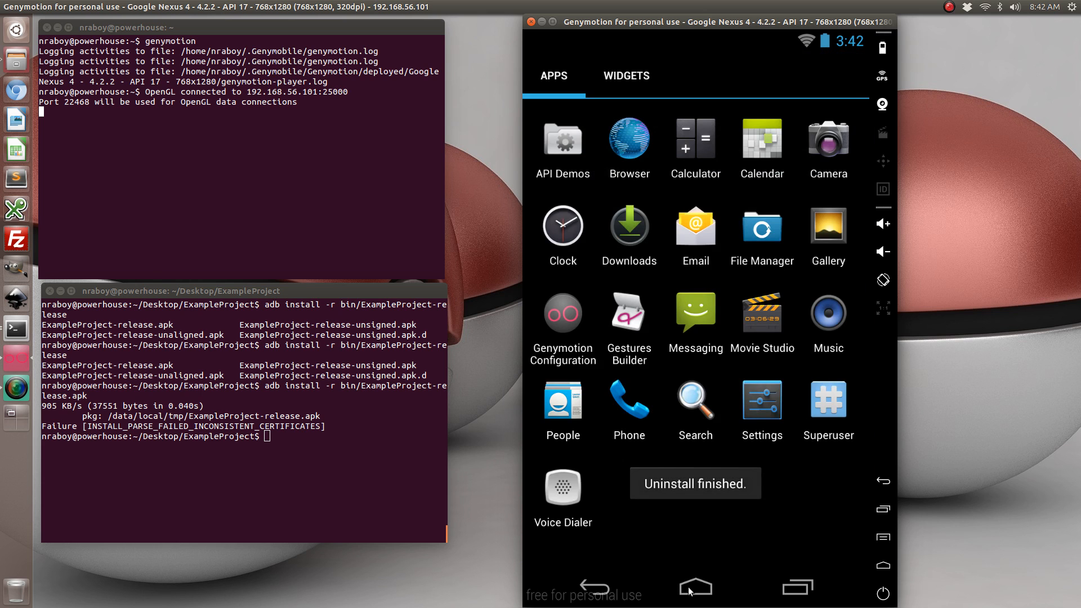
pyautogui.click(695, 588)
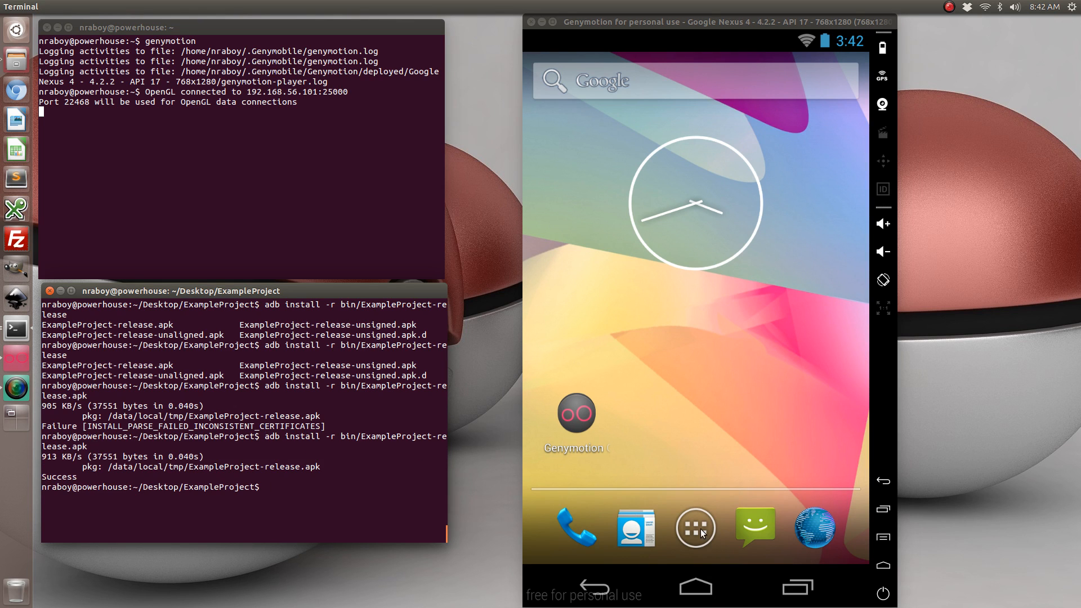
# Step: Rerun the release APK install to get Success and select the APK file name in the output
pyautogui.click(695, 529)
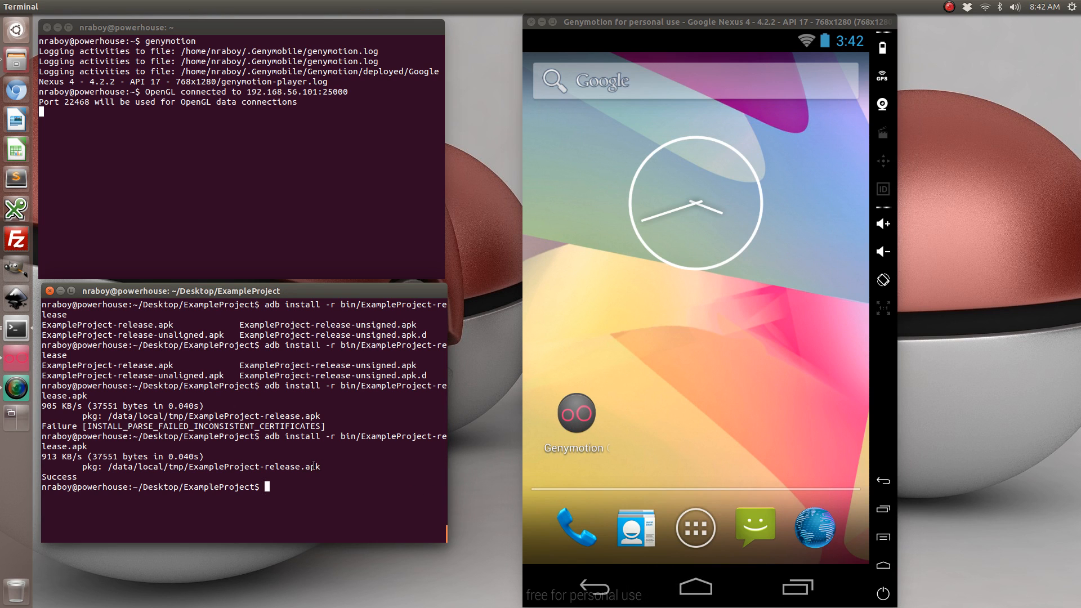
pyautogui.doubleClick(255, 466)
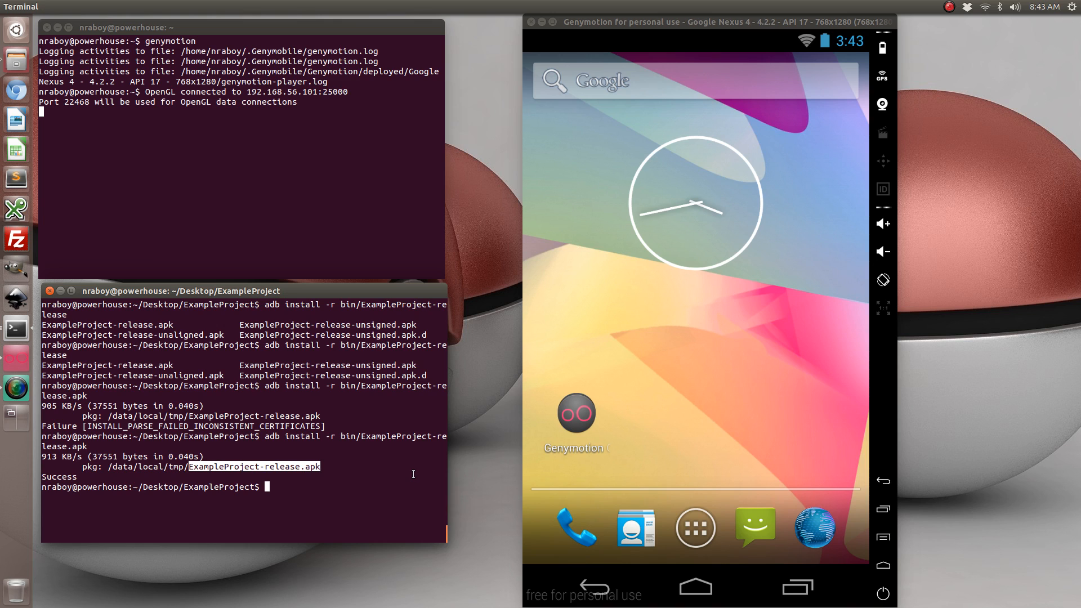
pyautogui.moveTo(931, 81)
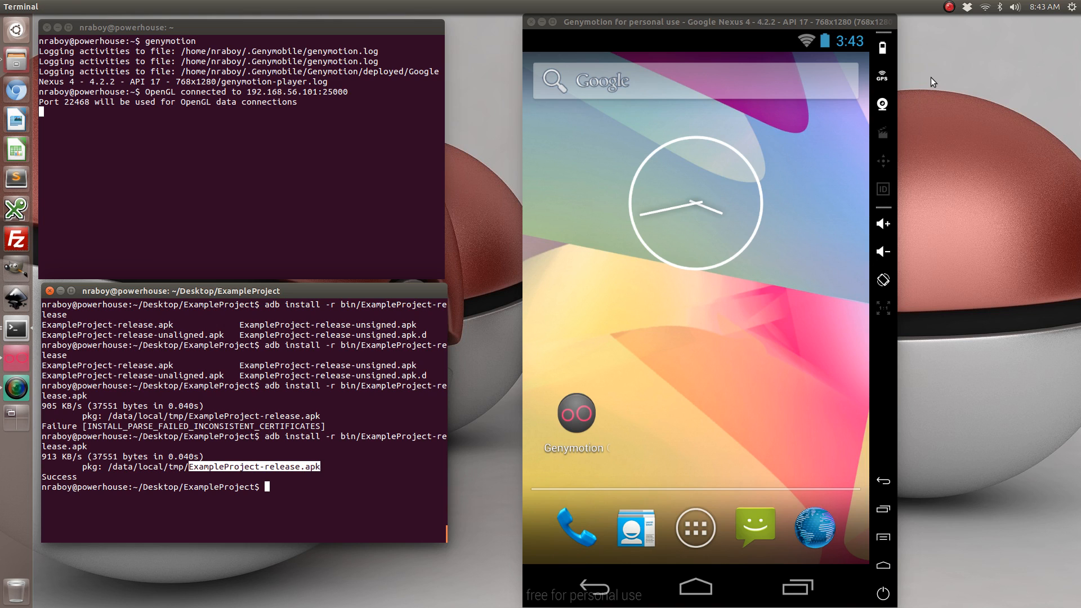